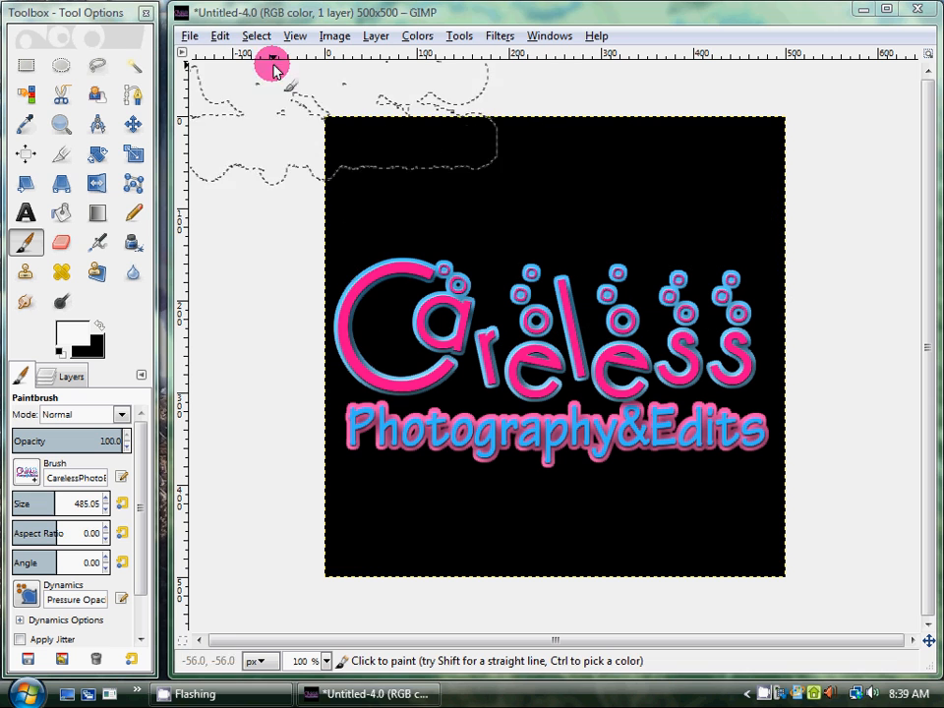
Step: Create a new 500 × 500 px image with File > New
click(189, 36)
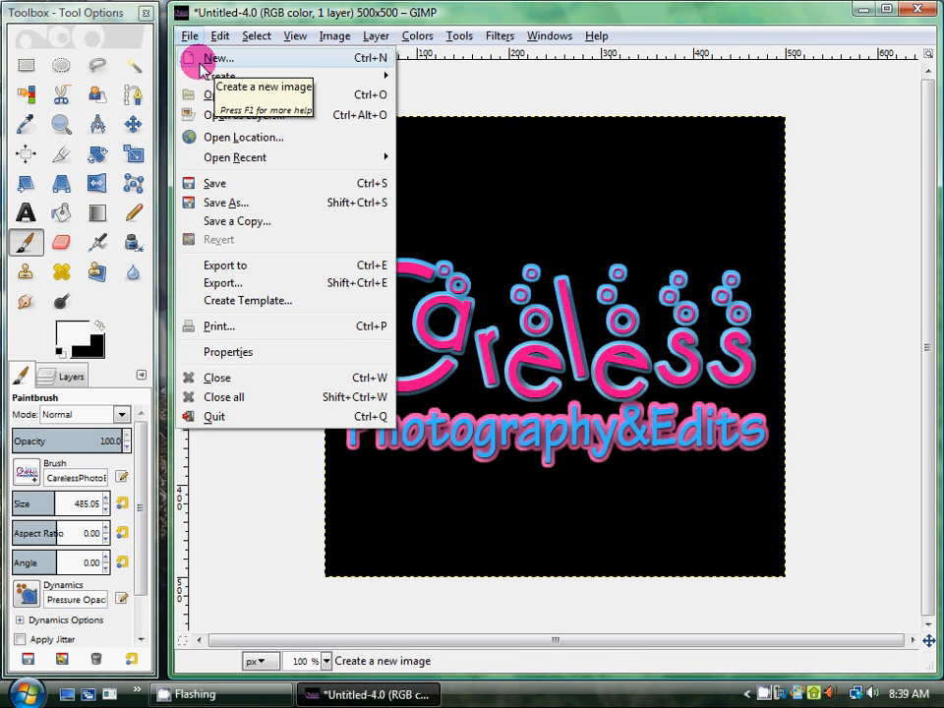
click(219, 58)
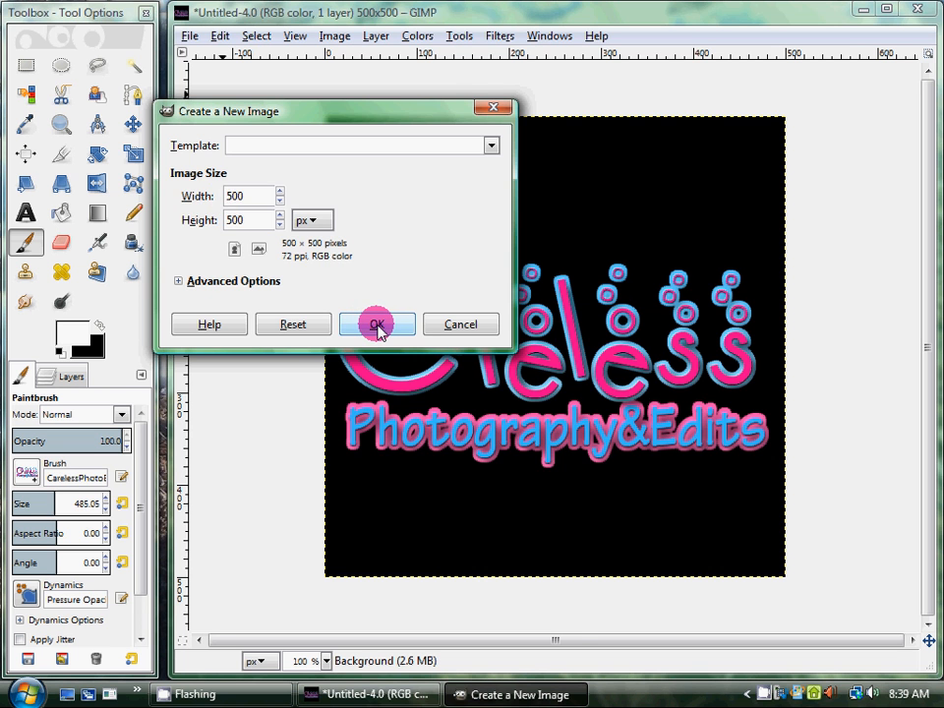
click(377, 325)
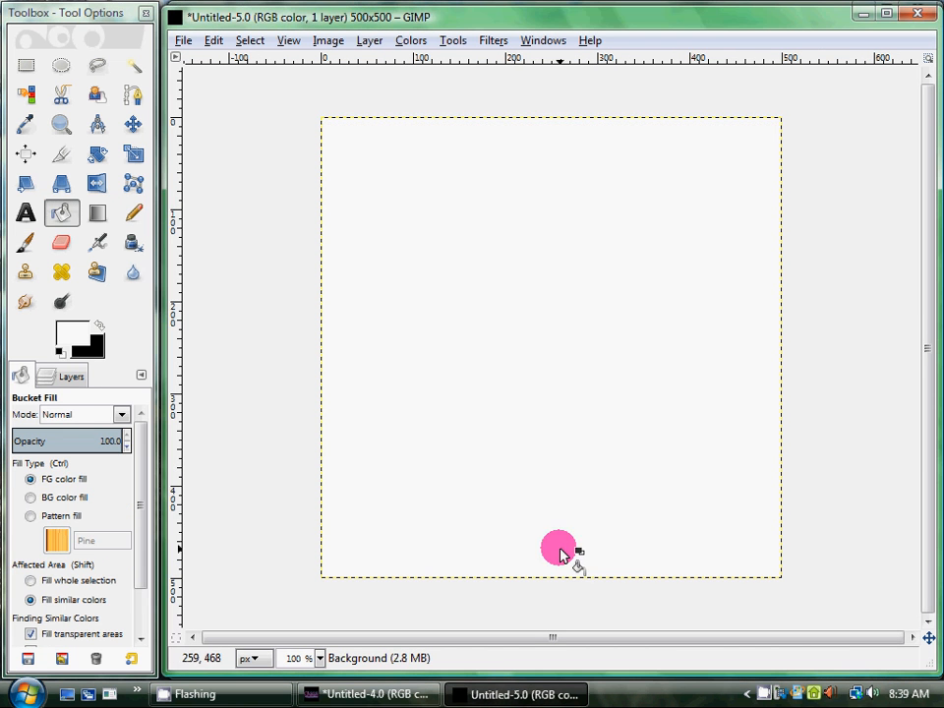
Step: Show the new image's layers and add a new Transparency-filled layer
click(70, 376)
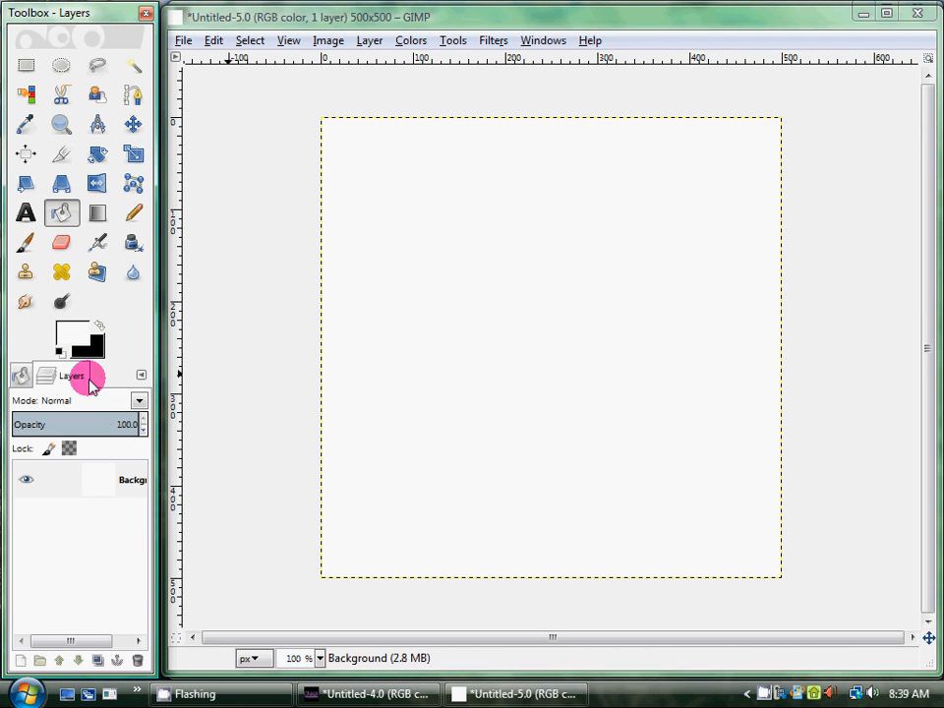
click(370, 40)
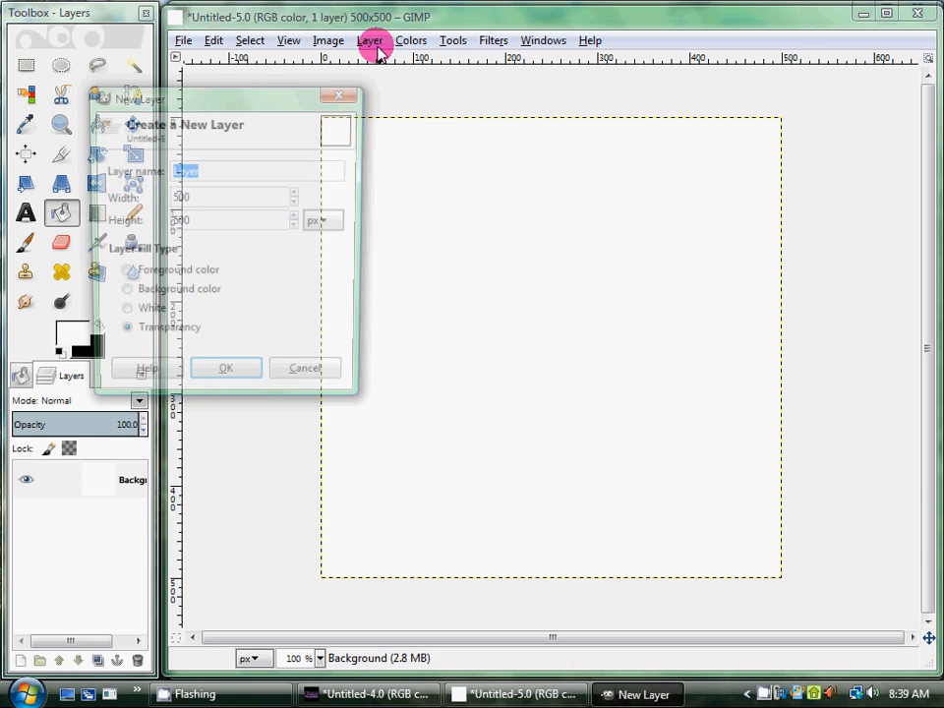
click(225, 377)
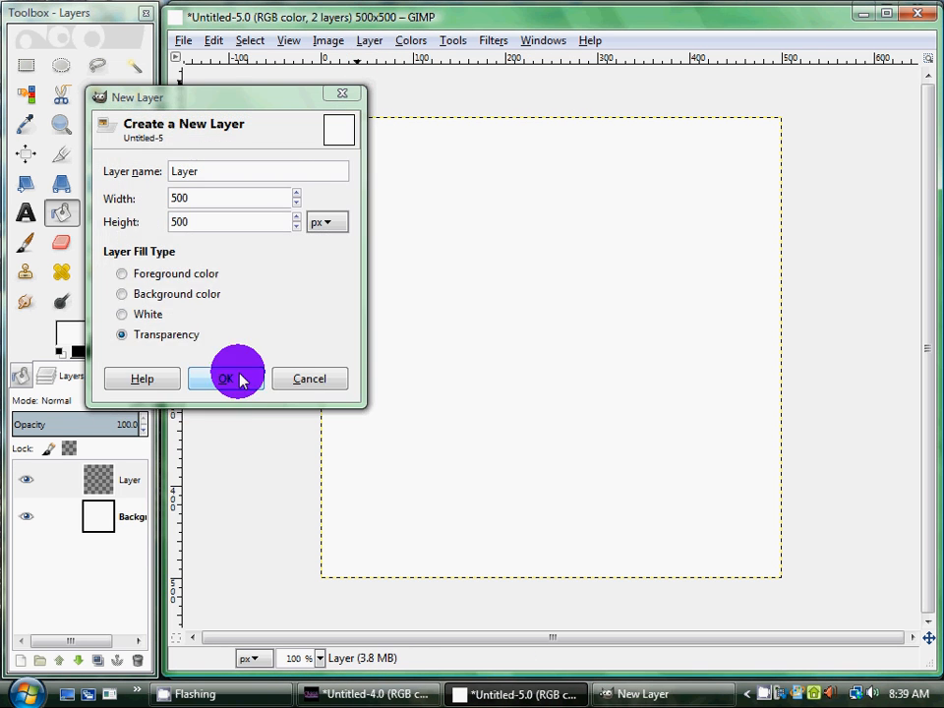
click(227, 379)
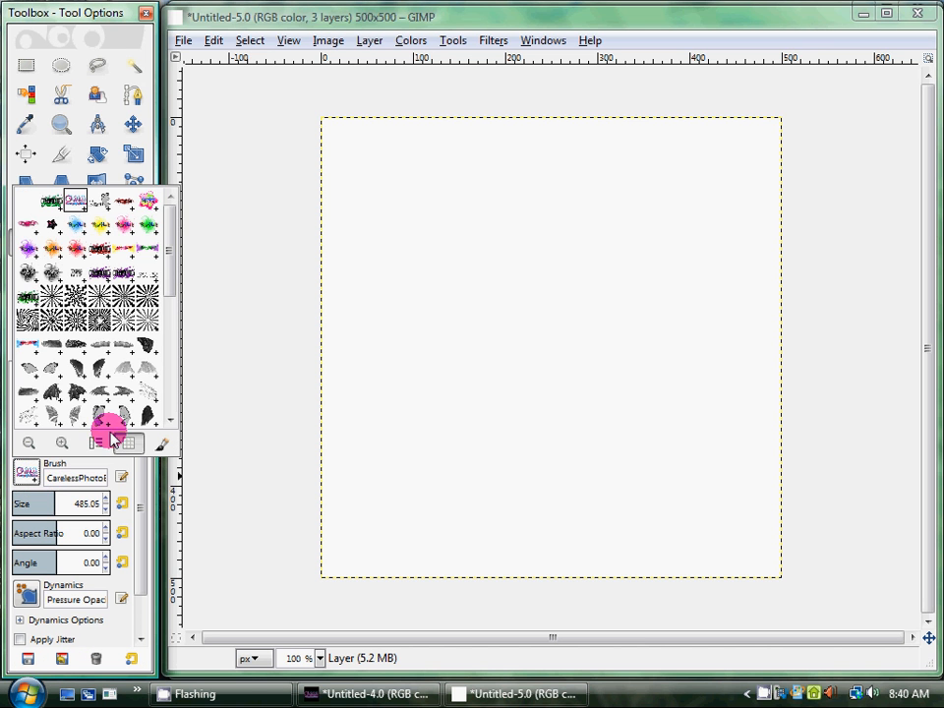
scroll(down, 3)
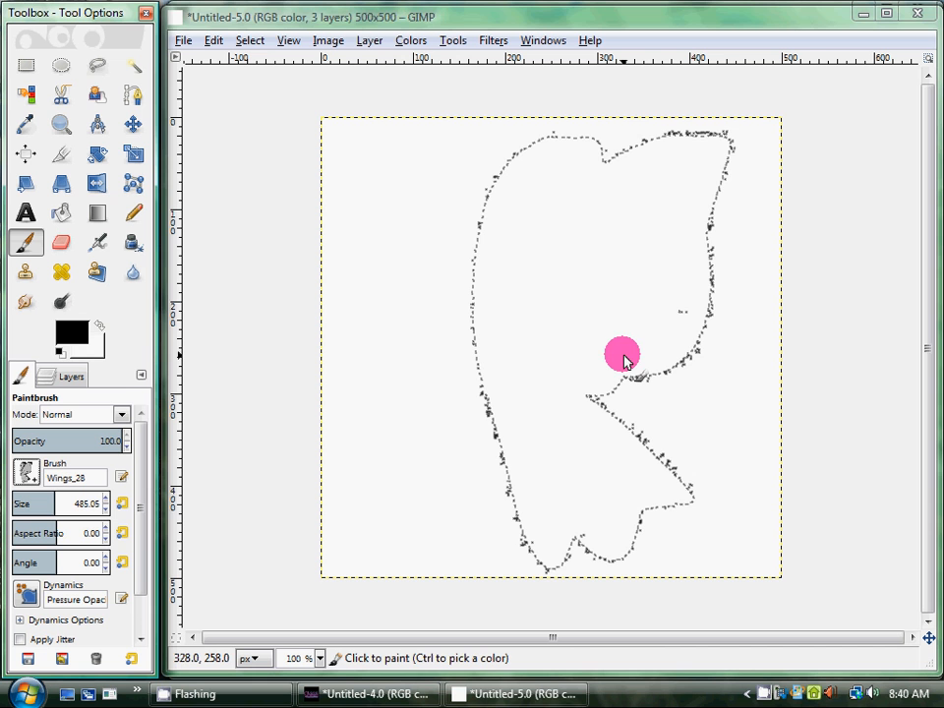
Step: Stamp the butterfly wings, rotate them about -15°, and move them into place
click(622, 354)
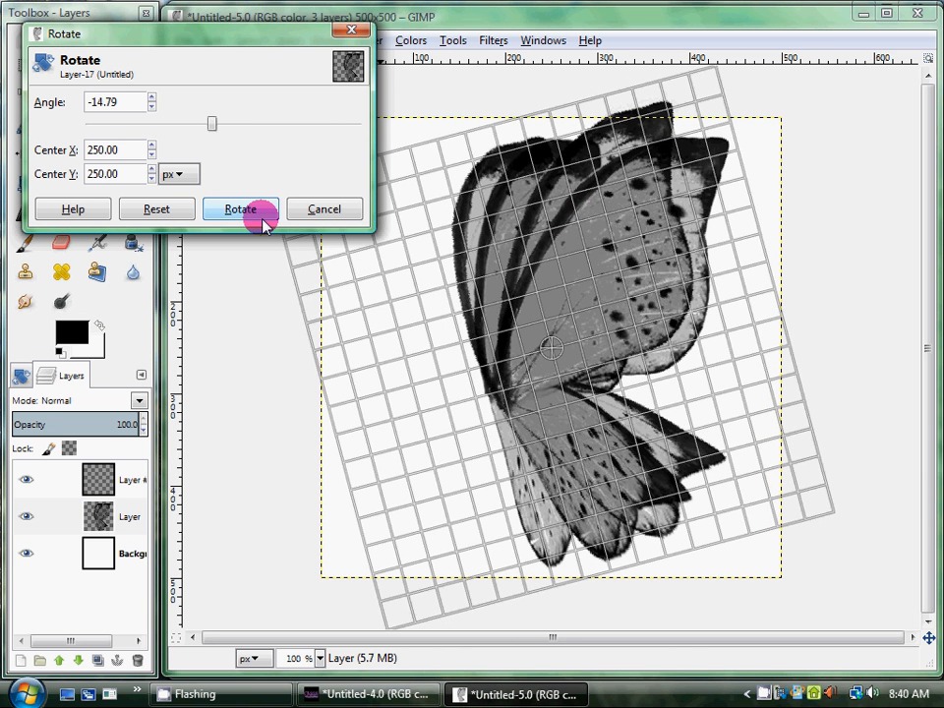
click(240, 208)
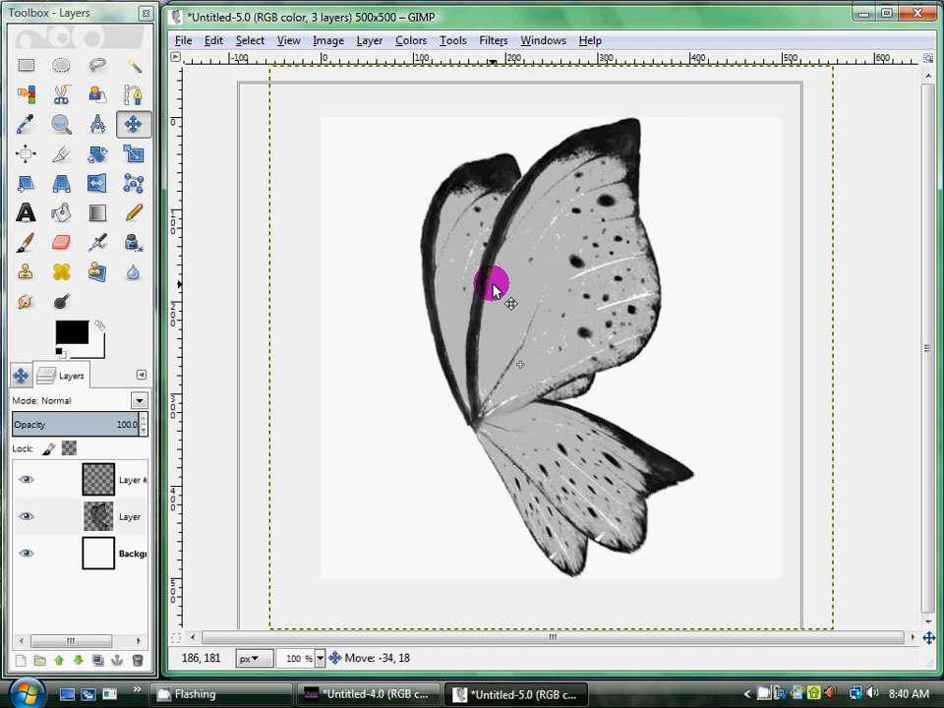
drag(497, 288, 491, 288)
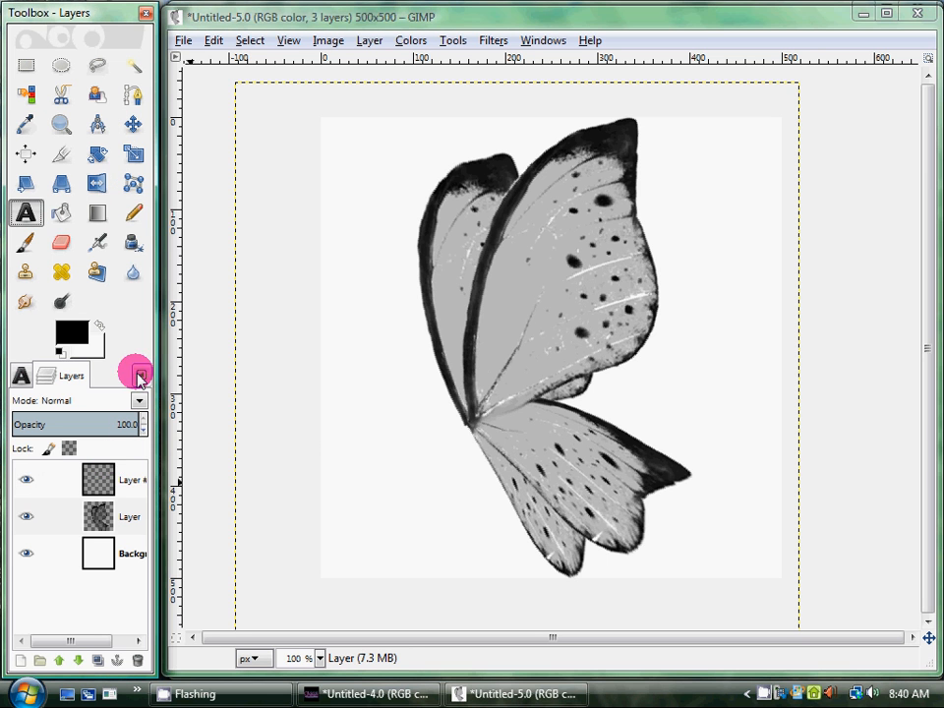
Step: Type 'Careless' left of the butterfly at size 111 and reposition the text layer
click(359, 381)
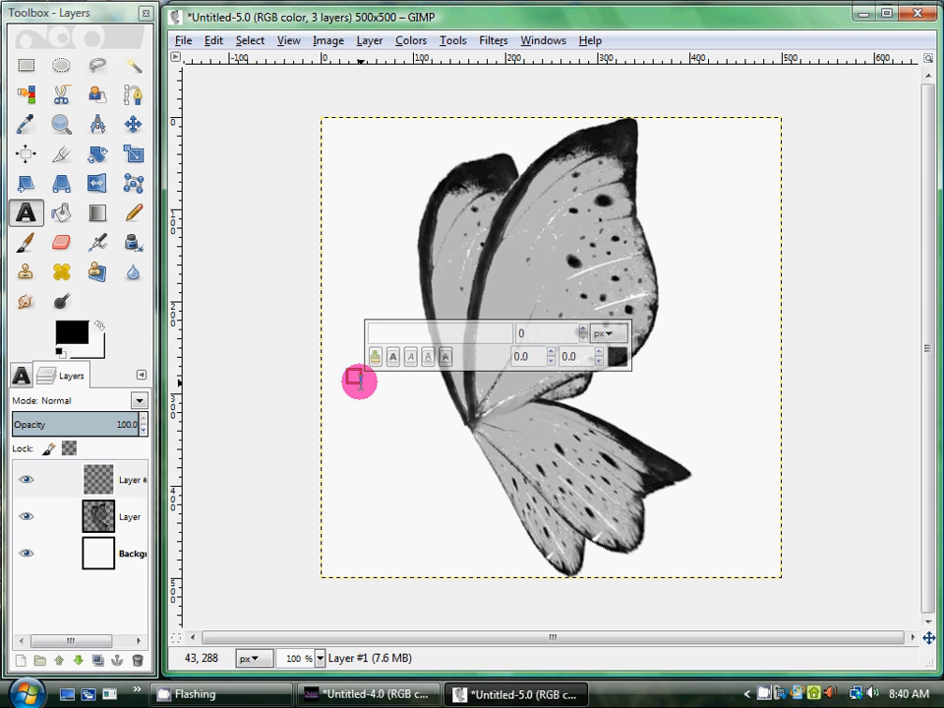
text(Carele)
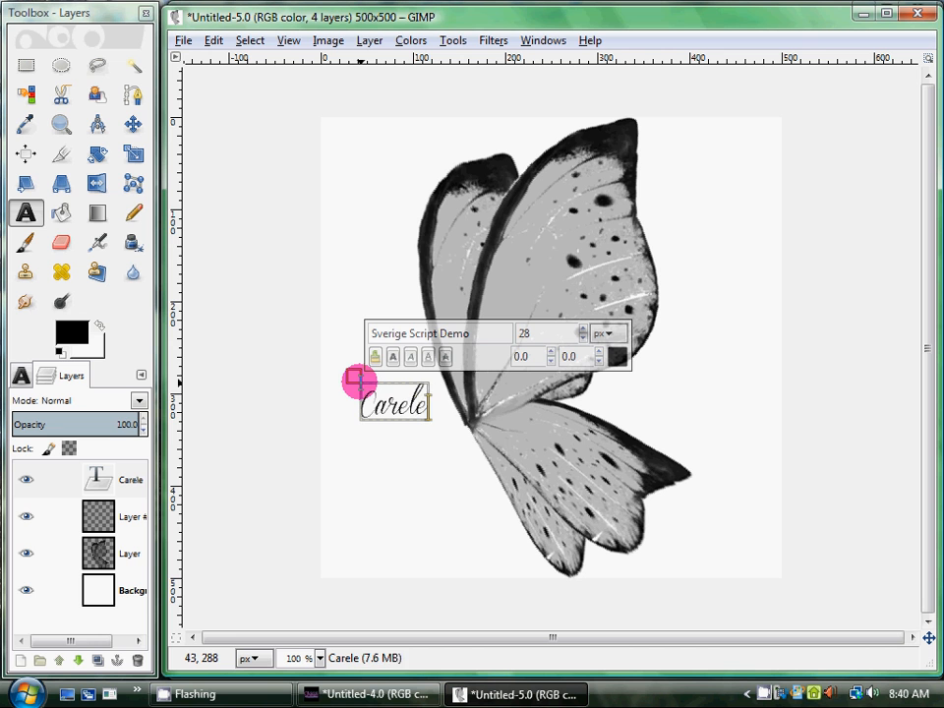
text(ss)
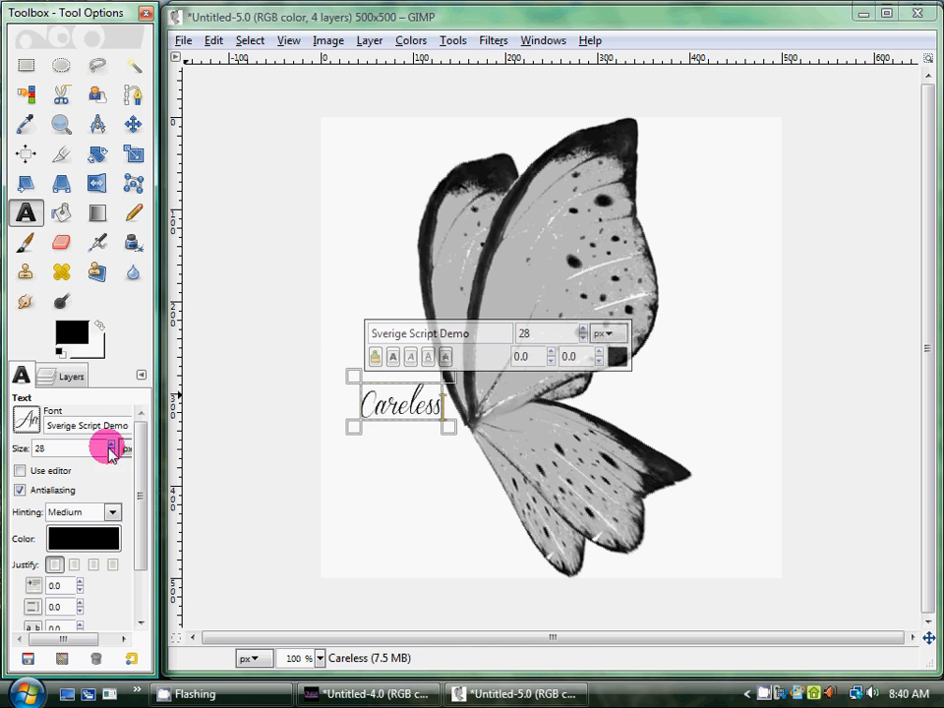
text(111)
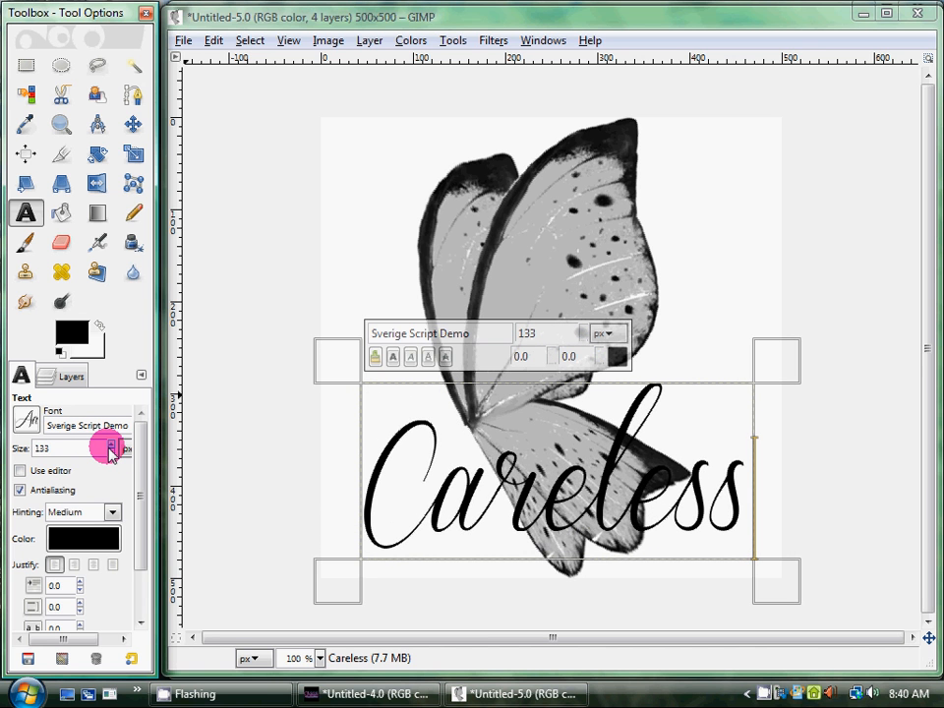
click(133, 123)
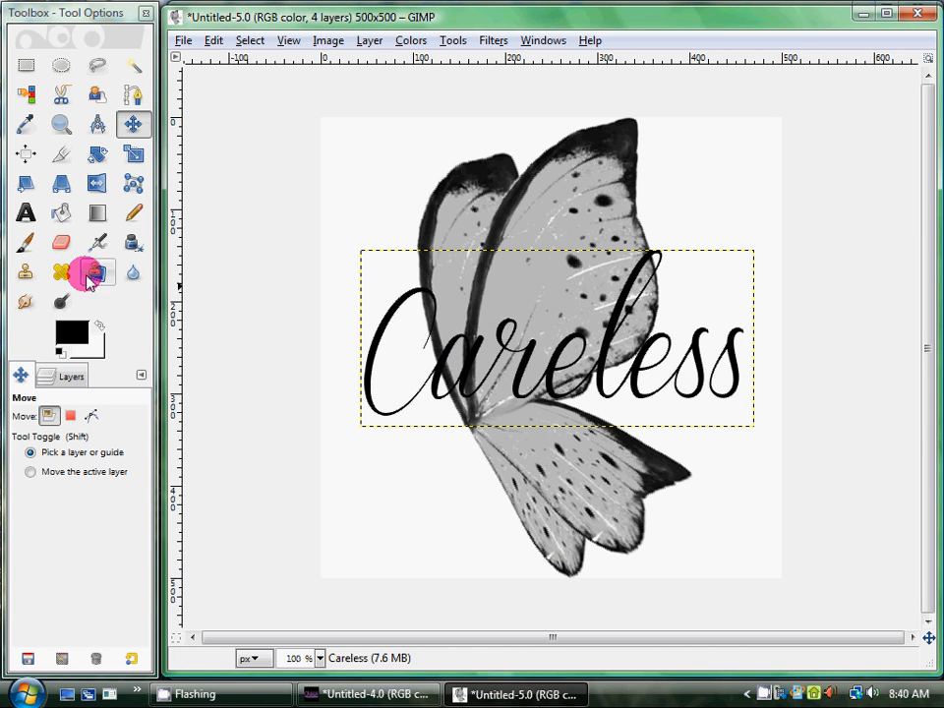
Step: Restyle the Careless text in Reklame Script at 205 px
click(25, 214)
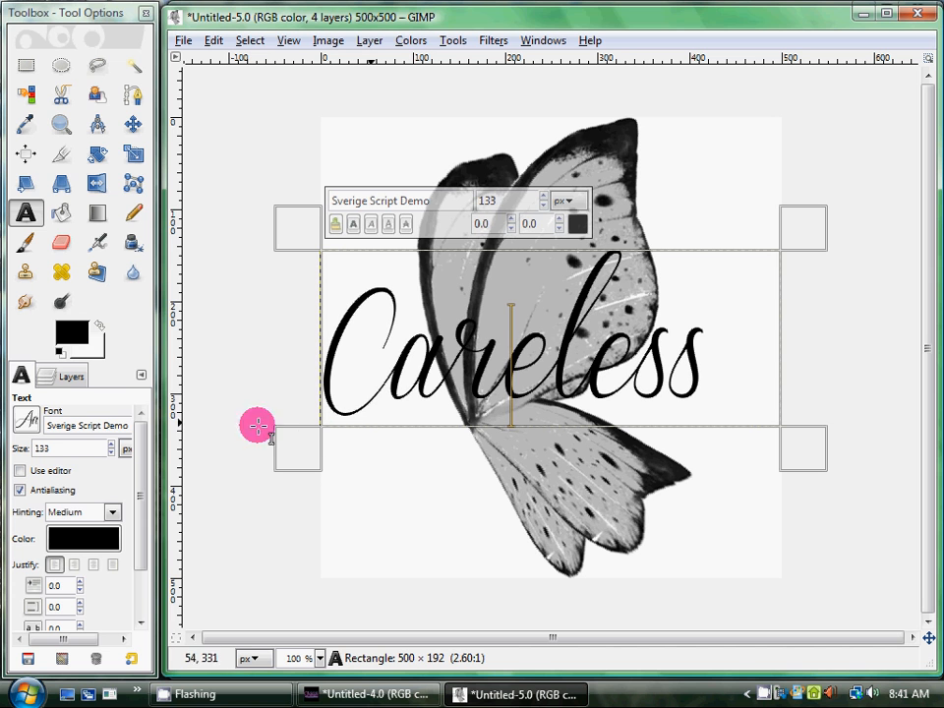
click(93, 565)
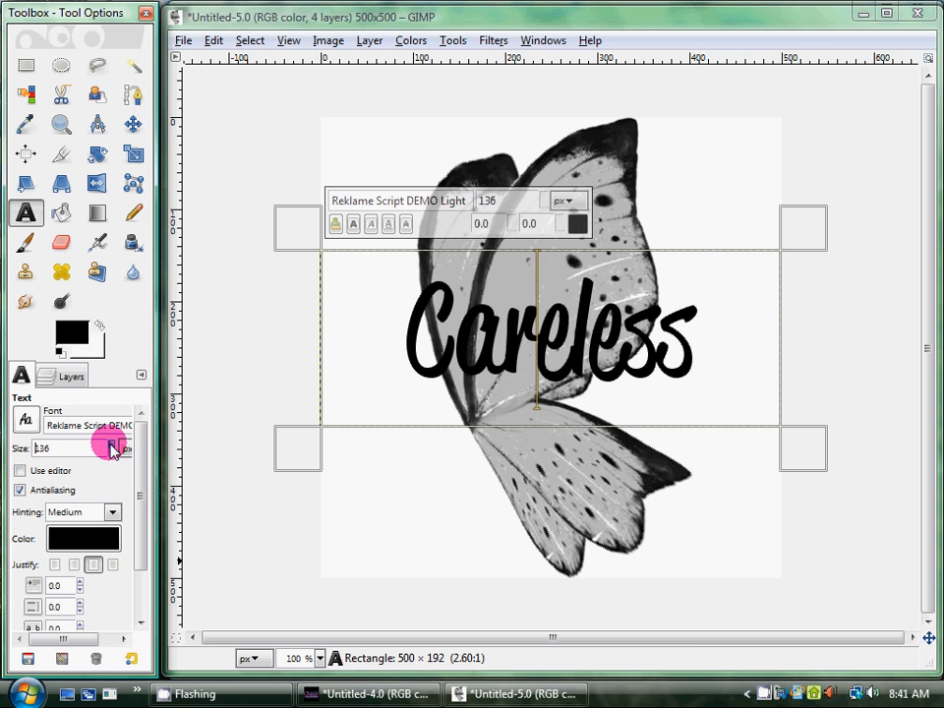
text(205)
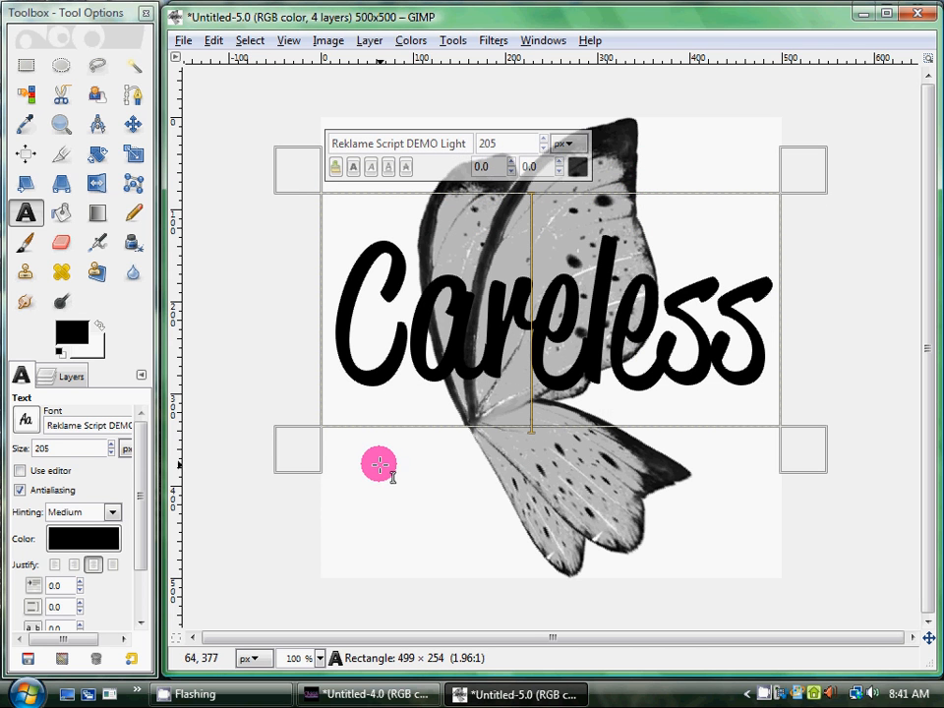
mouse_move(364, 478)
text(Photography & Edits)
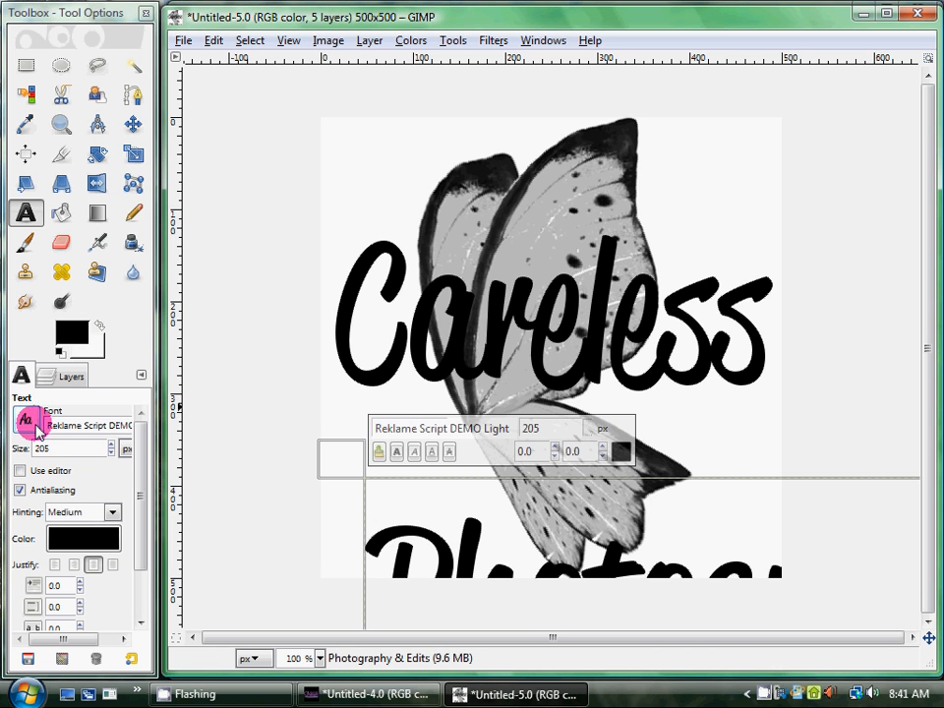
Step: Set 'Photography & Edits' to Sverige Script at 52 px and merge it into Careless
click(111, 454)
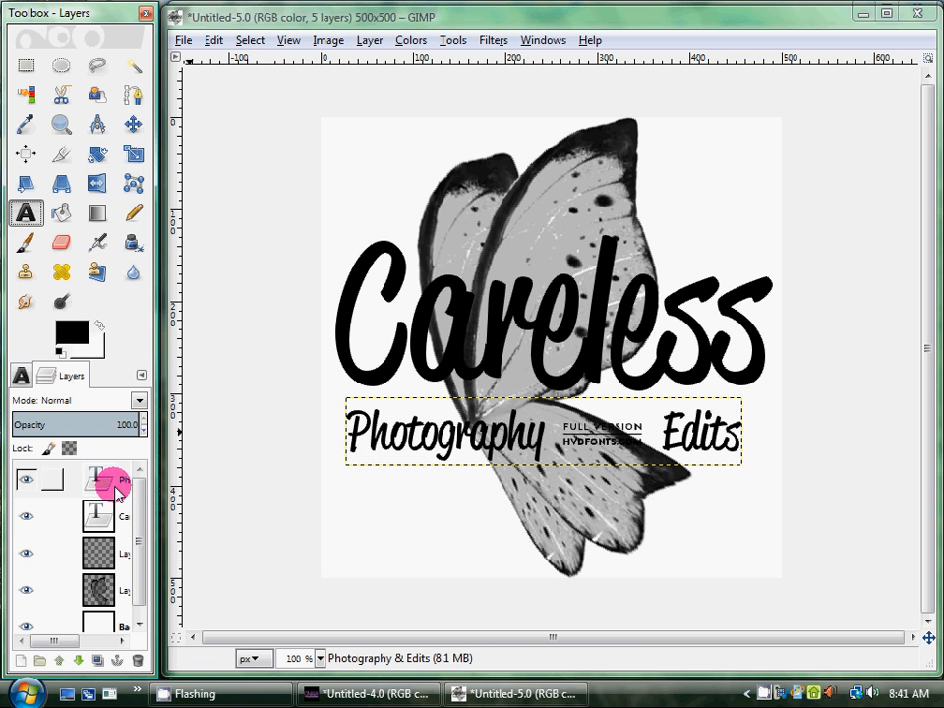
click(98, 480)
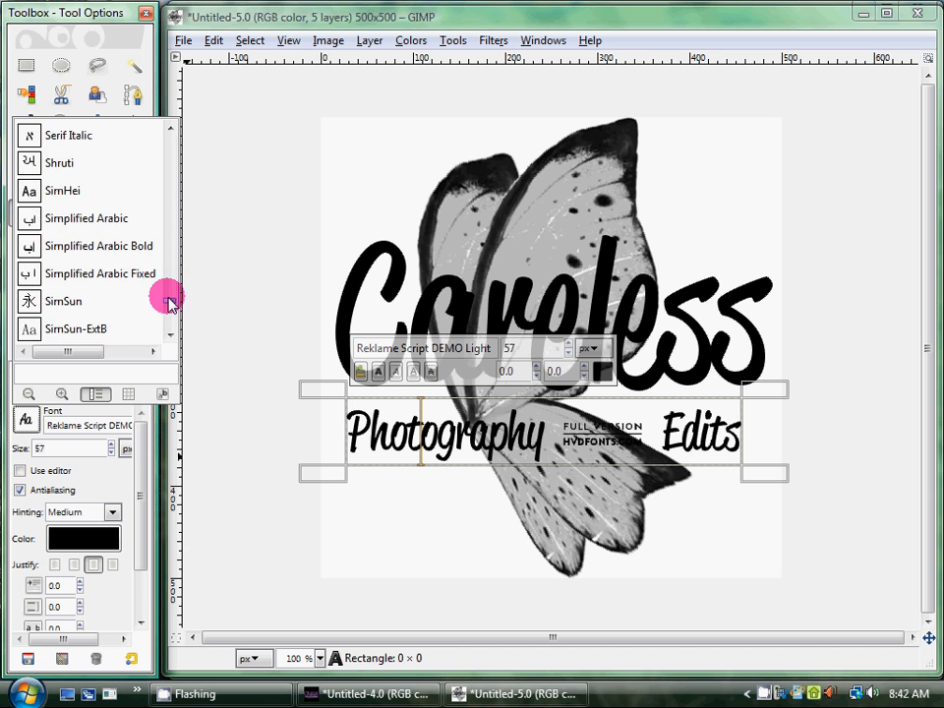
scroll(down, 3)
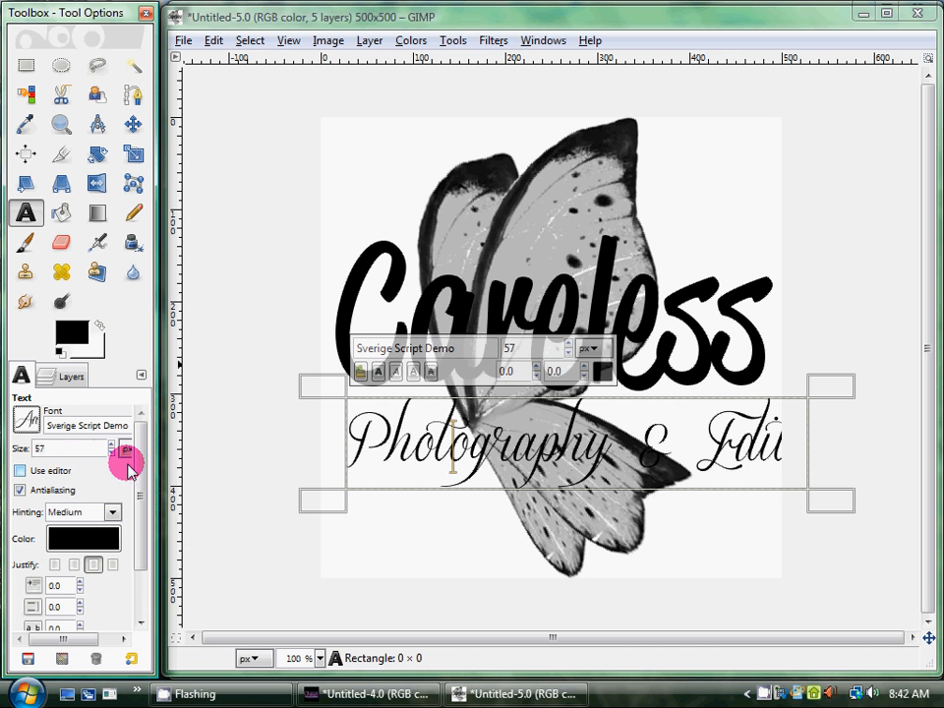
click(126, 454)
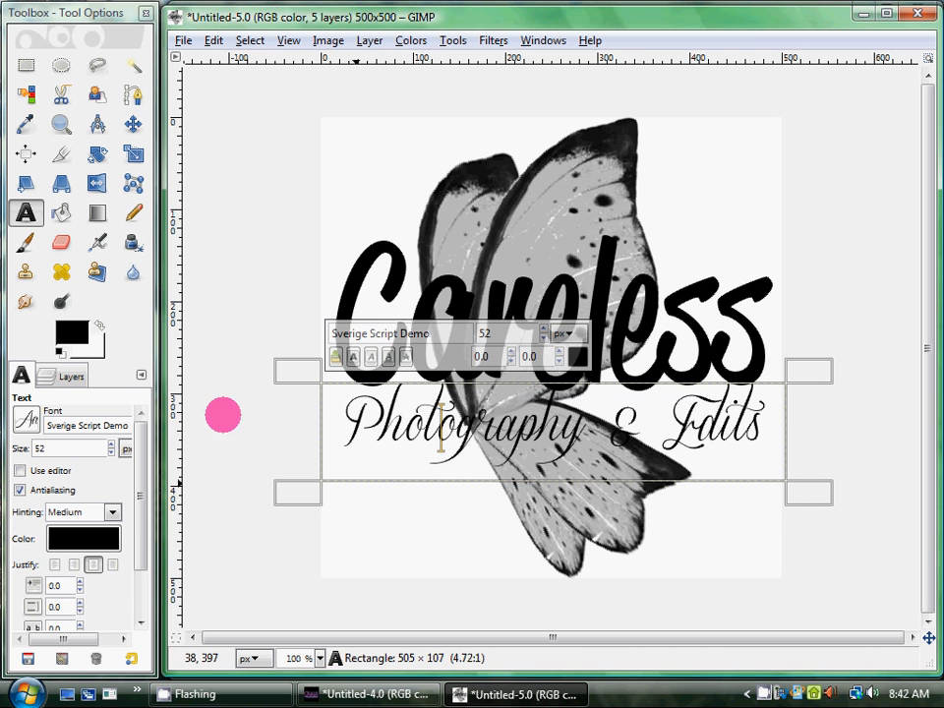
click(71, 376)
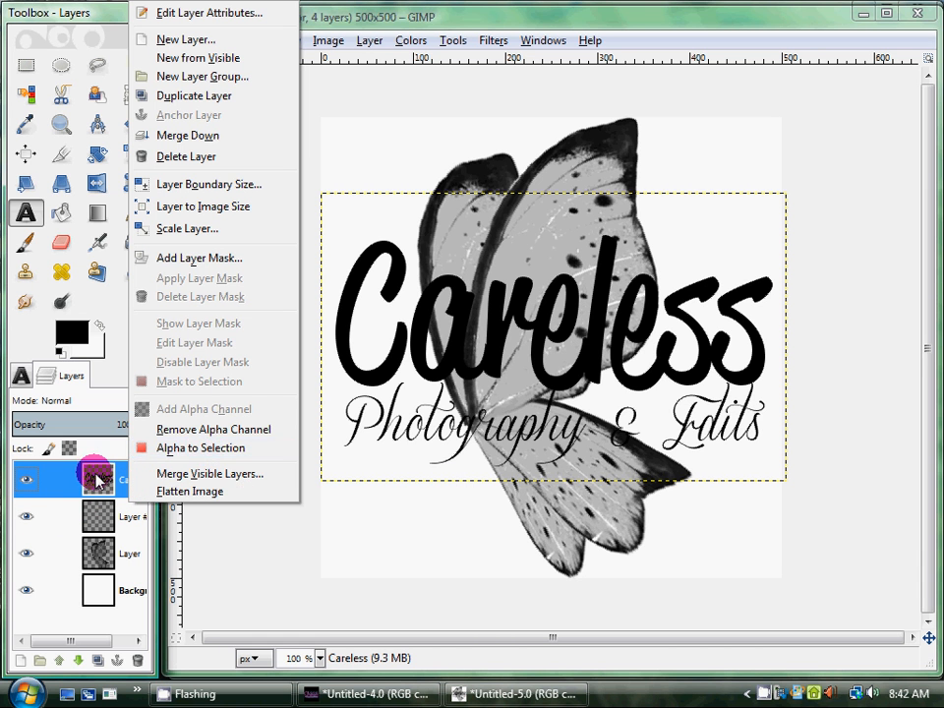
Step: Grow the text selection and fill it black on an outline layer beneath the text
click(410, 41)
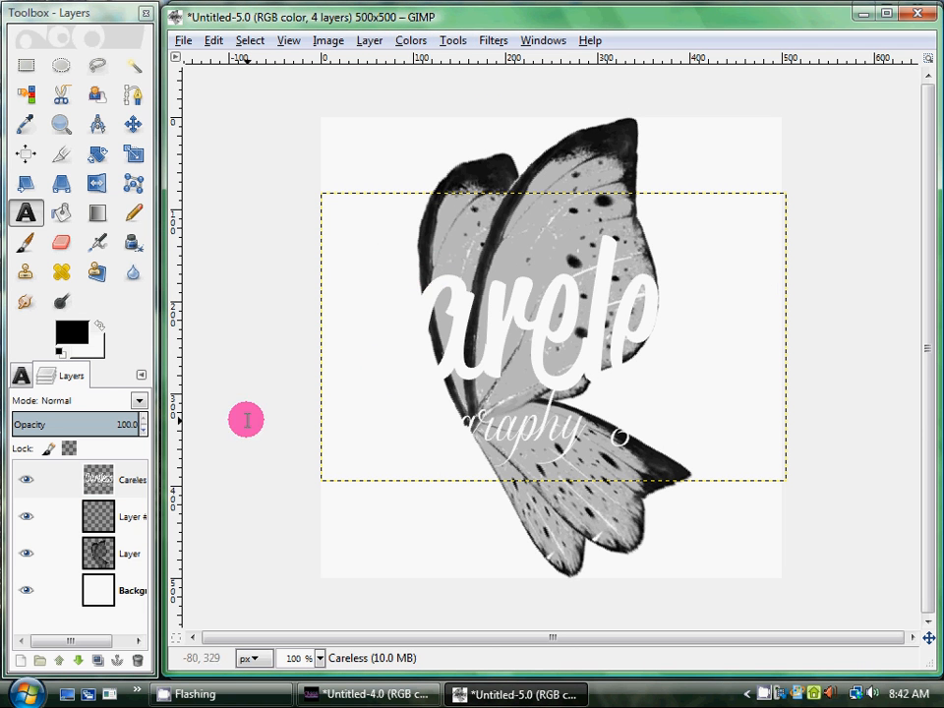
right_click(98, 590)
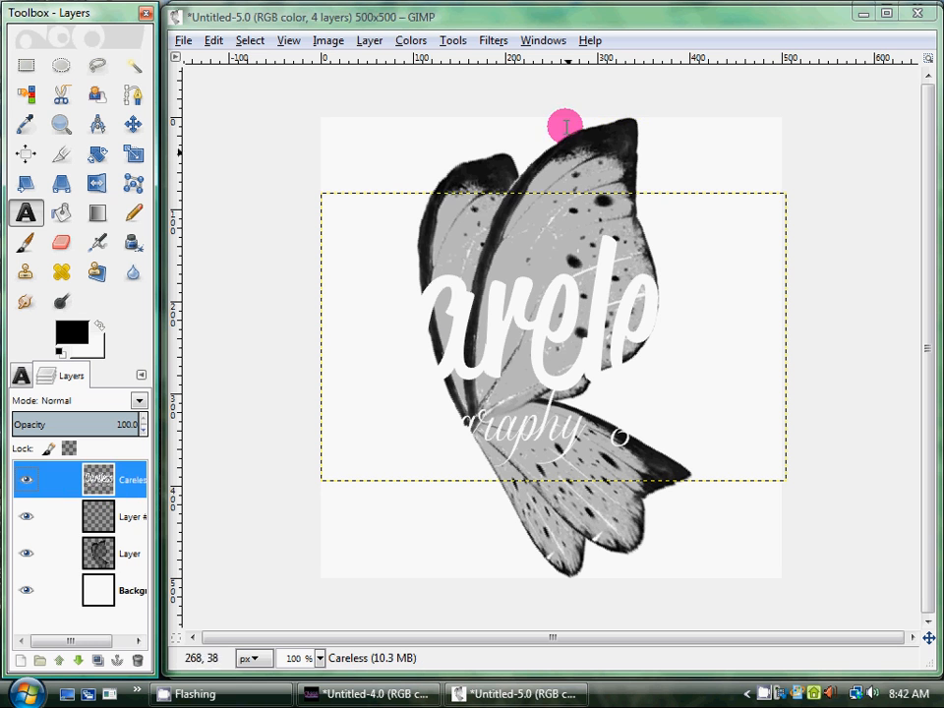
click(493, 40)
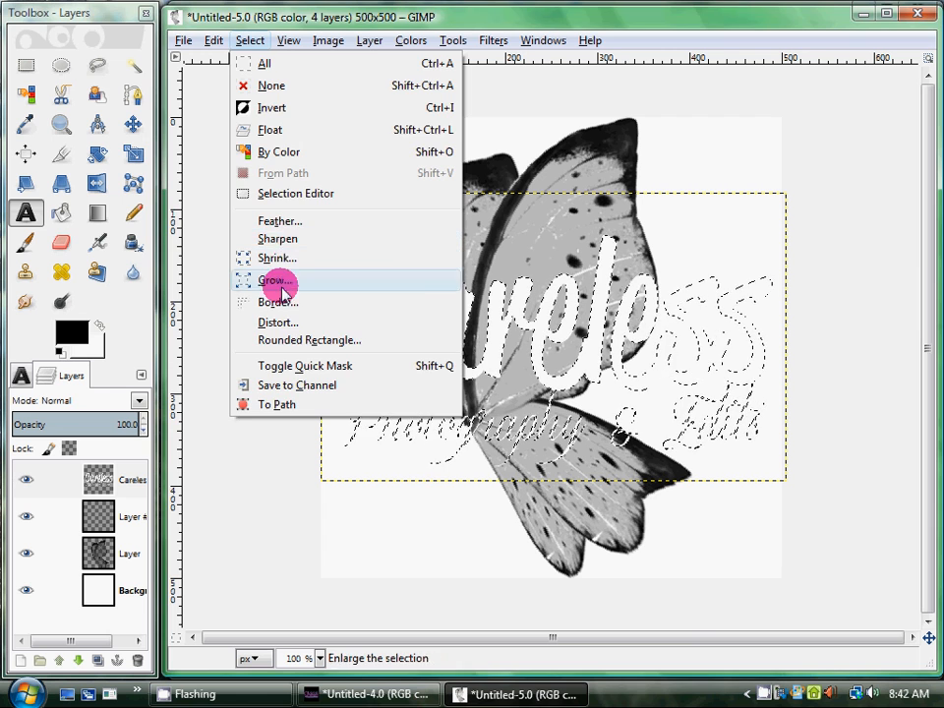
click(276, 281)
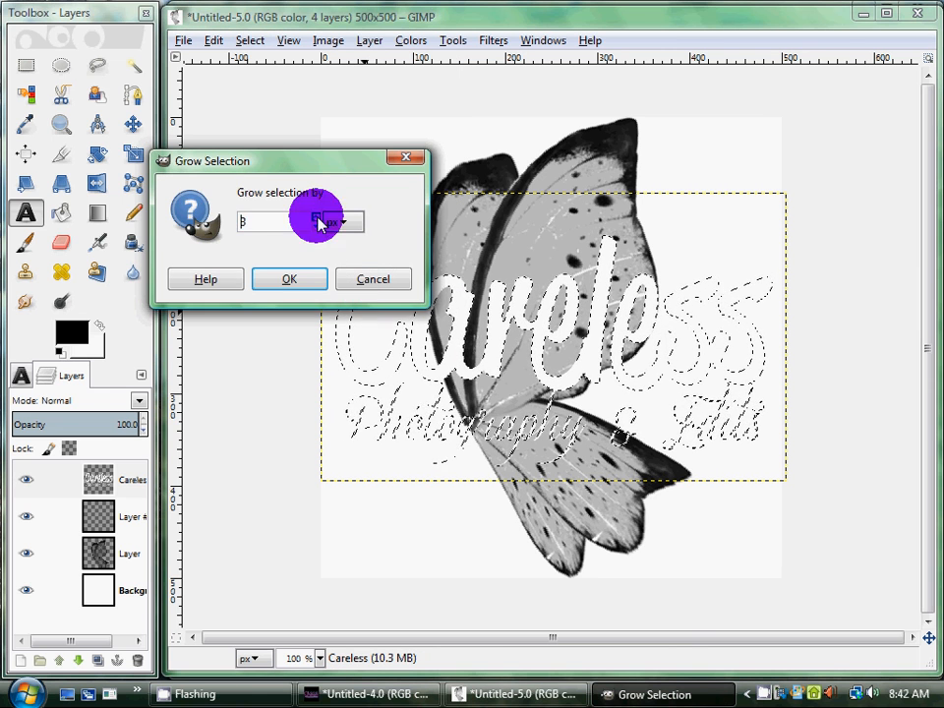
click(289, 278)
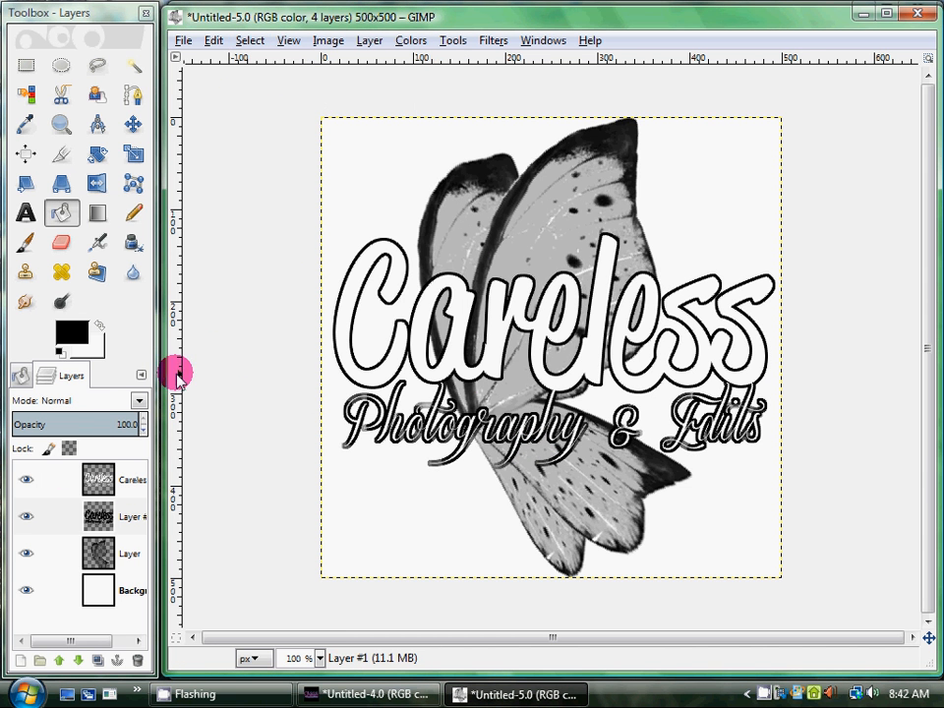
click(98, 516)
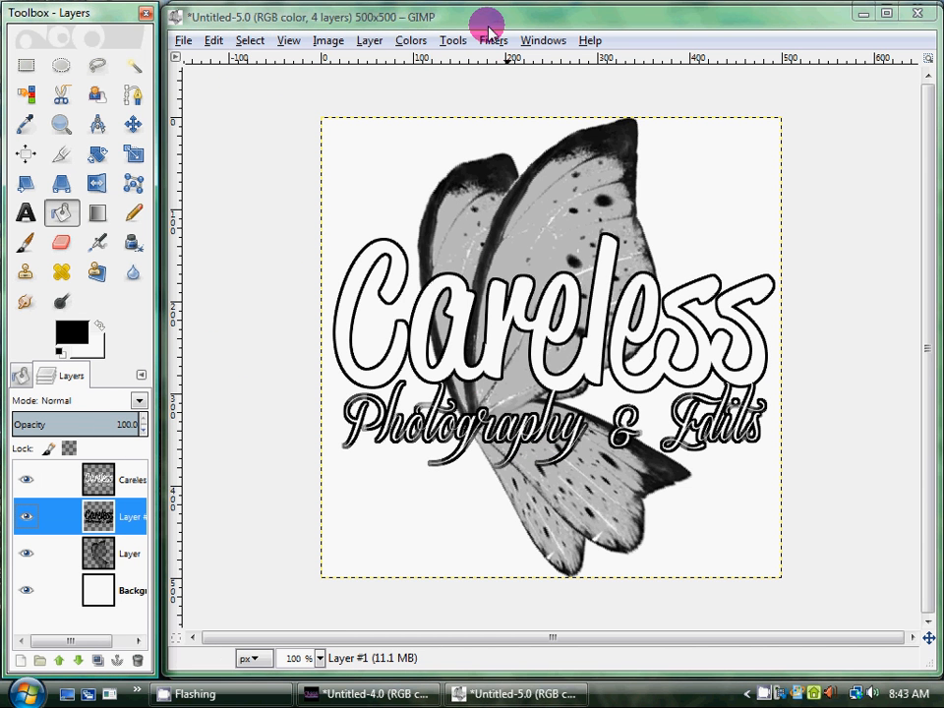
Step: Apply Gaussian Blur at radius 5 to the black text outline layer
click(493, 40)
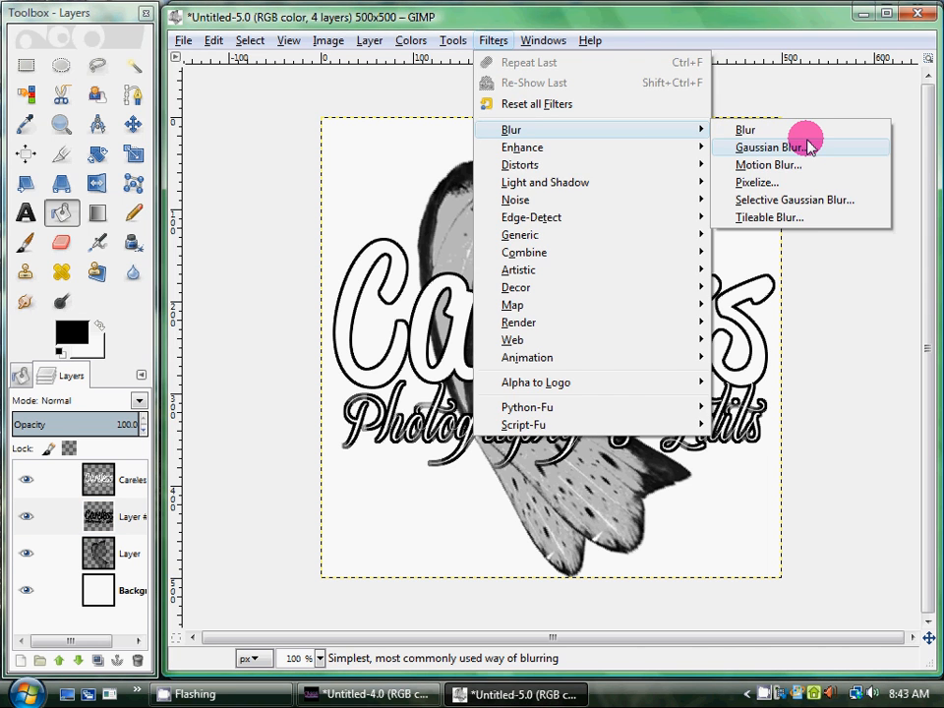
click(769, 147)
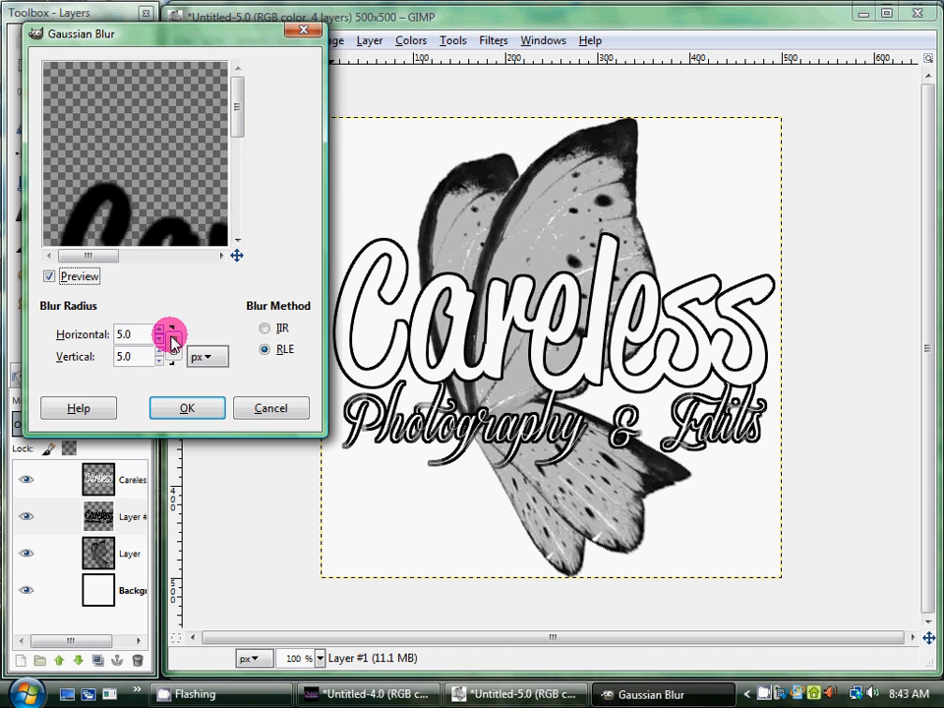
click(187, 407)
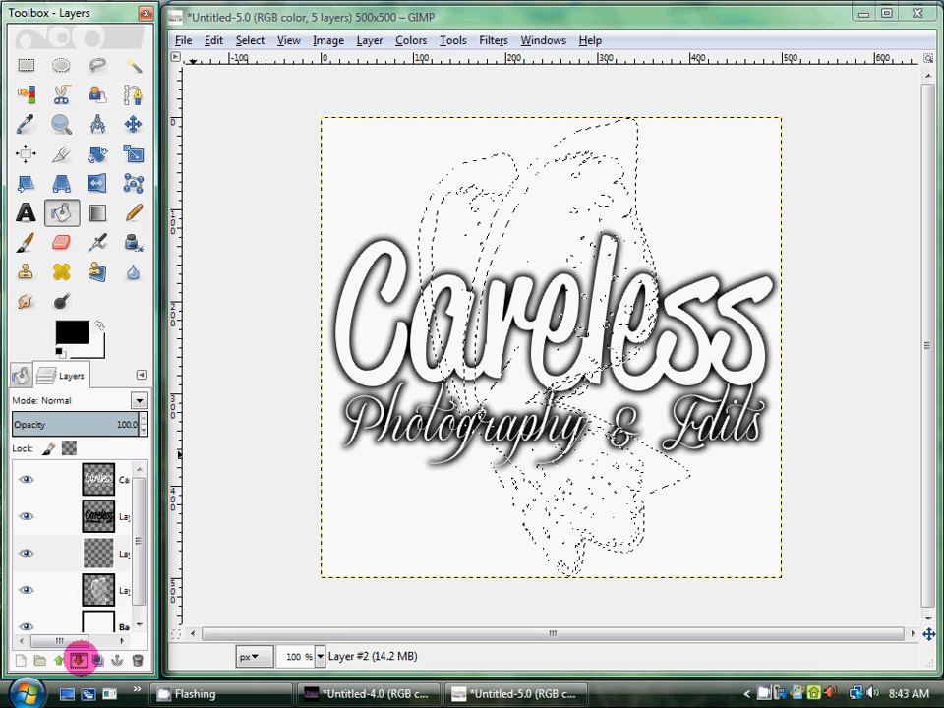
Step: Grow the butterfly selection, fill it black on the new layer, and blur it
click(248, 40)
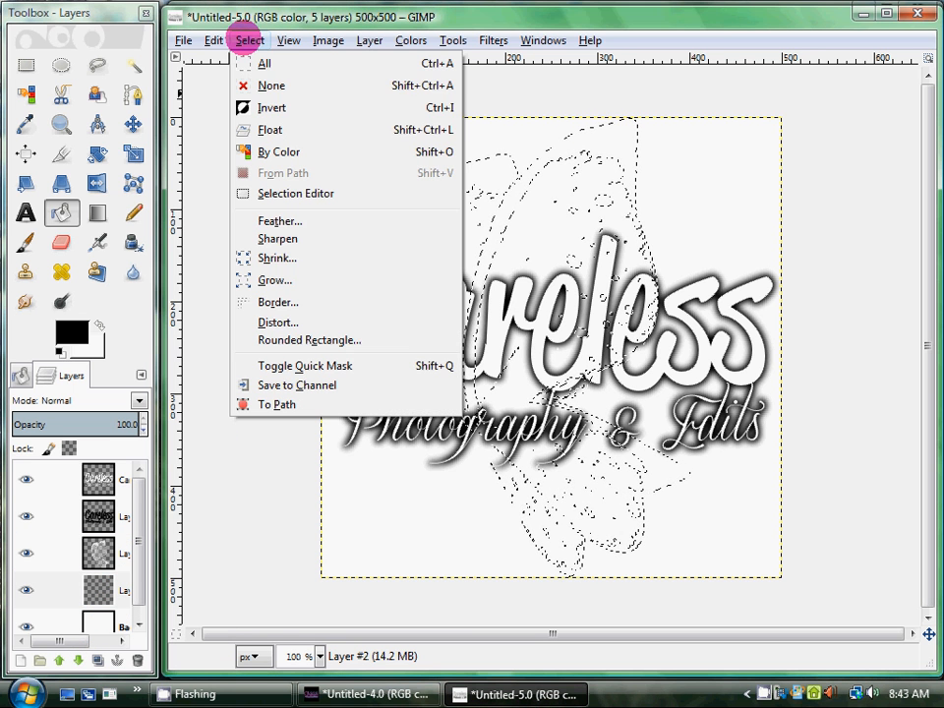
click(274, 280)
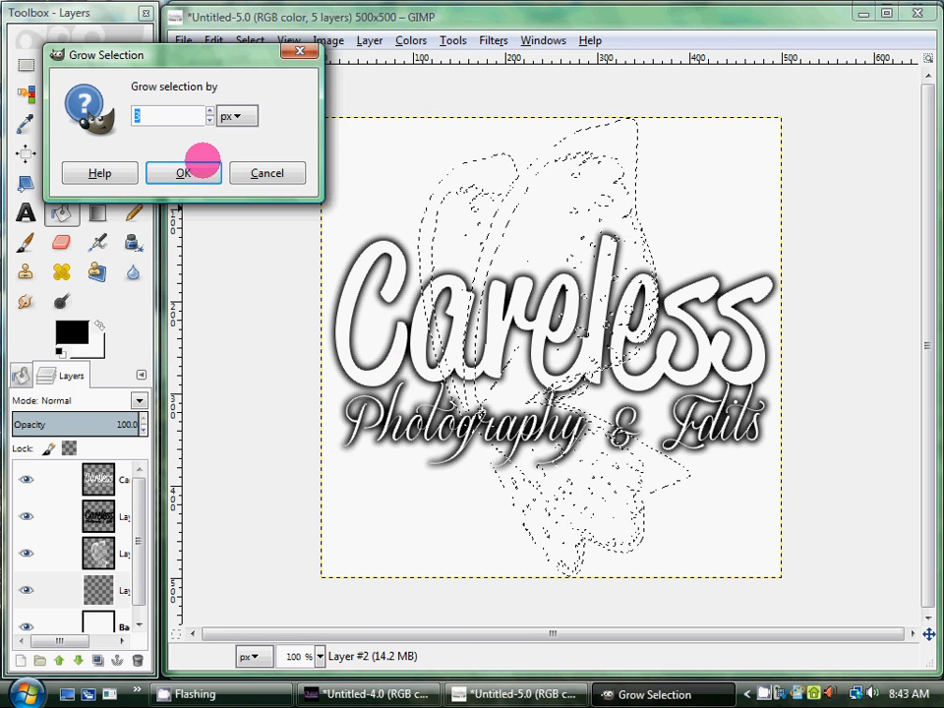
click(182, 172)
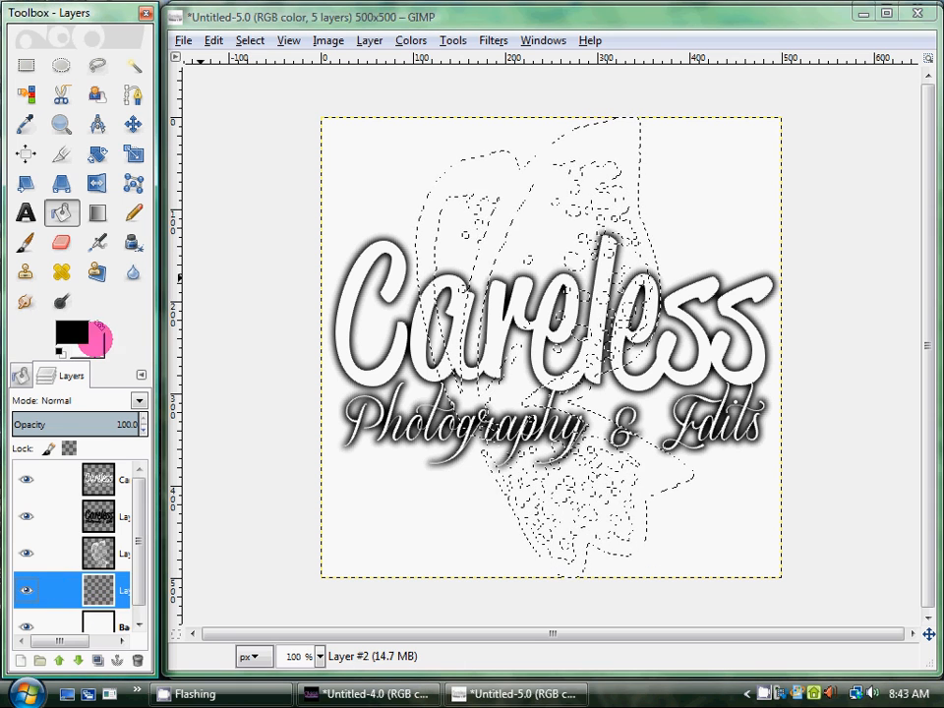
click(499, 224)
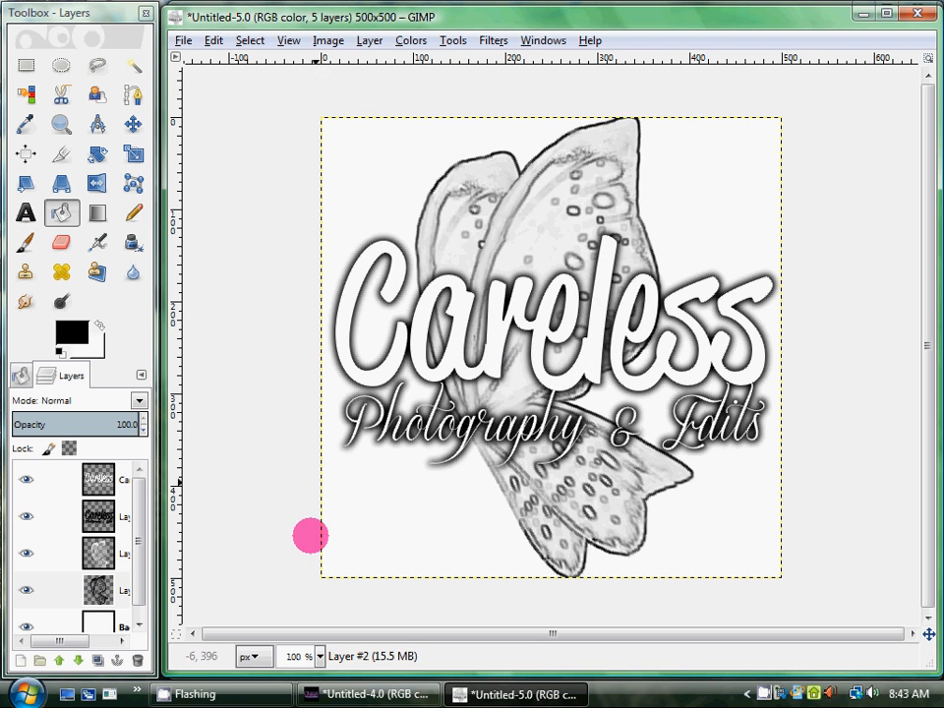
click(543, 41)
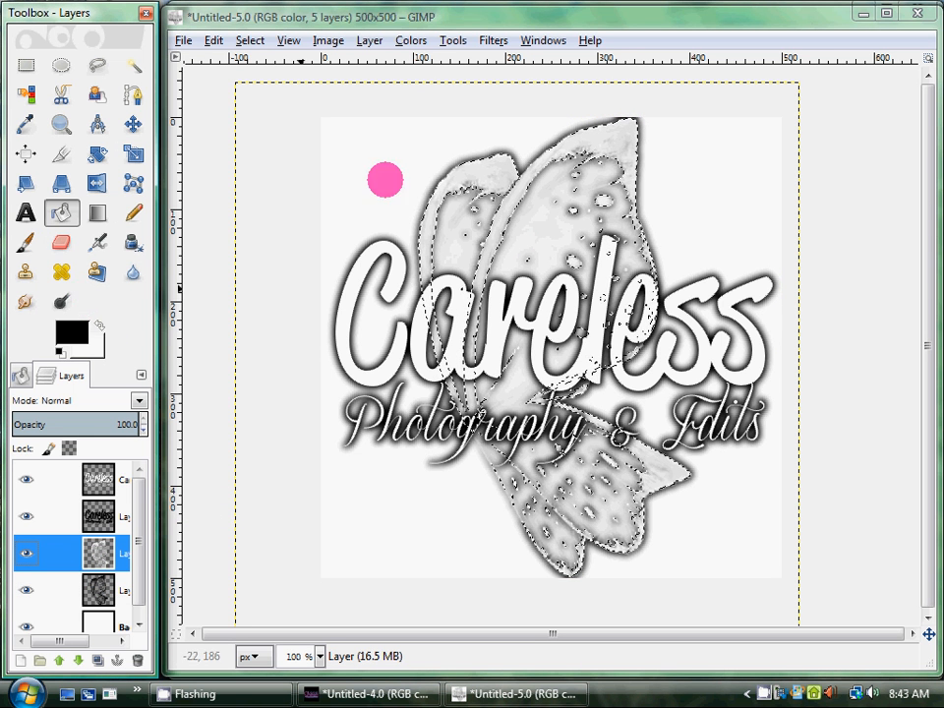
Step: Add a transparent layer and set a light blue background colour
click(369, 40)
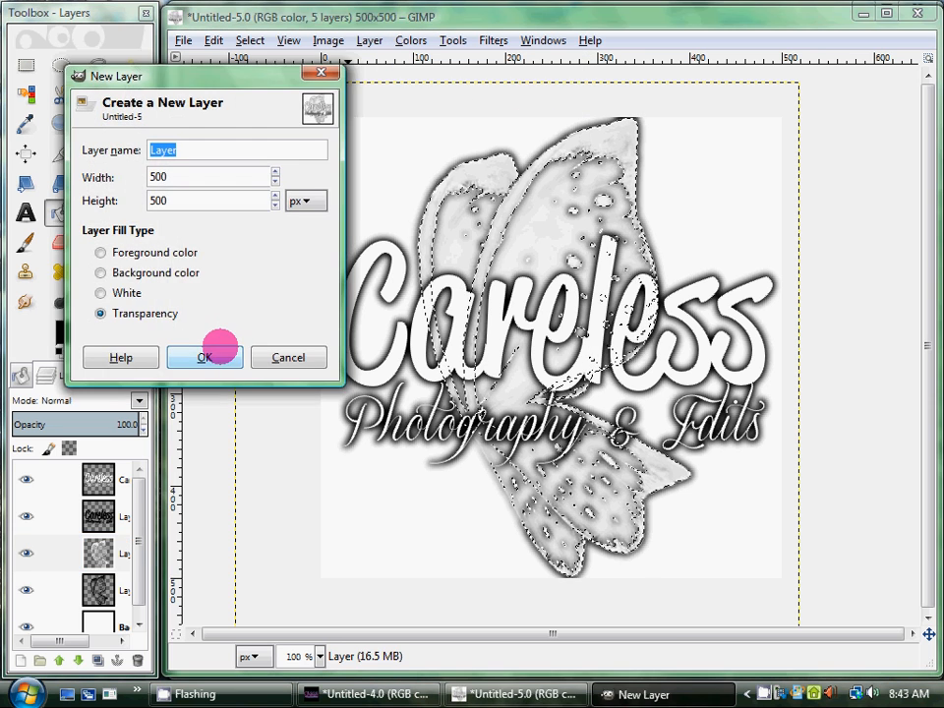
click(205, 357)
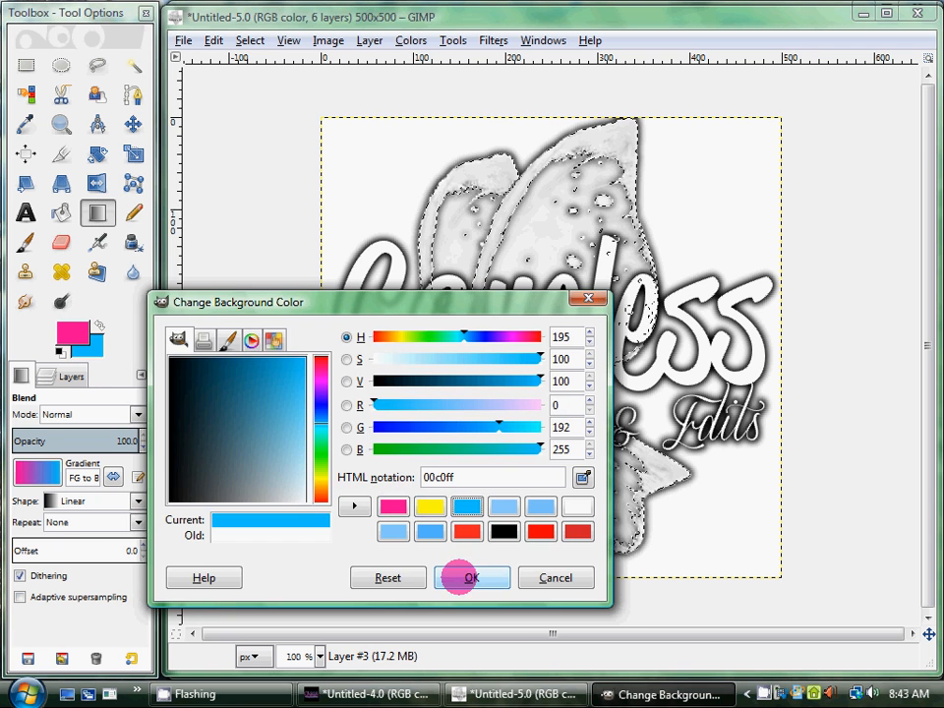
click(472, 577)
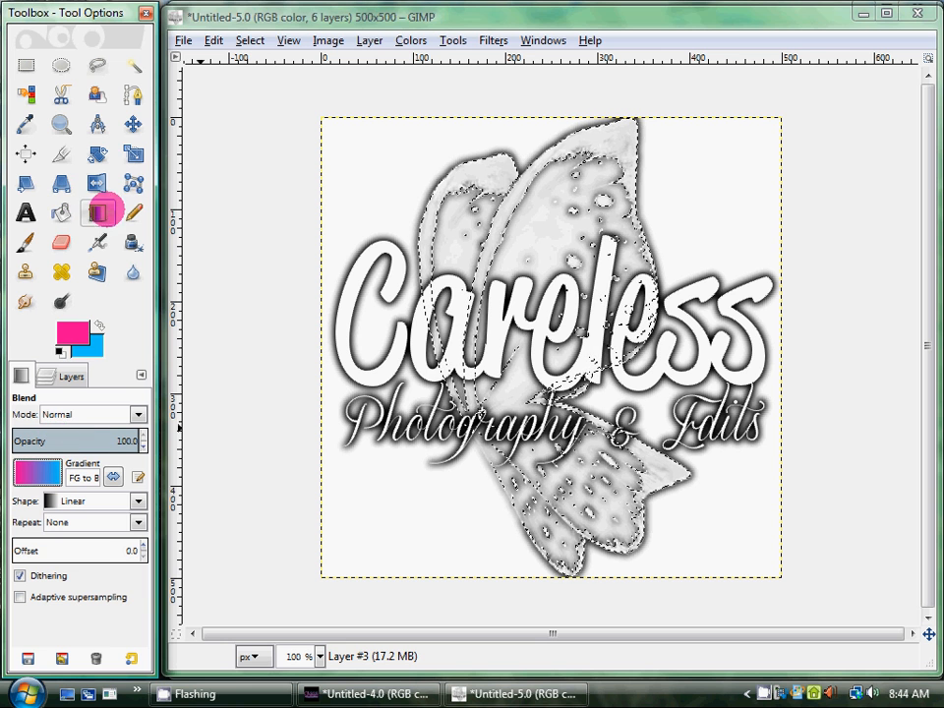
Step: Drag a pink-to-blue gradient down the butterfly and set the layer to Grain merge
drag(618, 142, 552, 501)
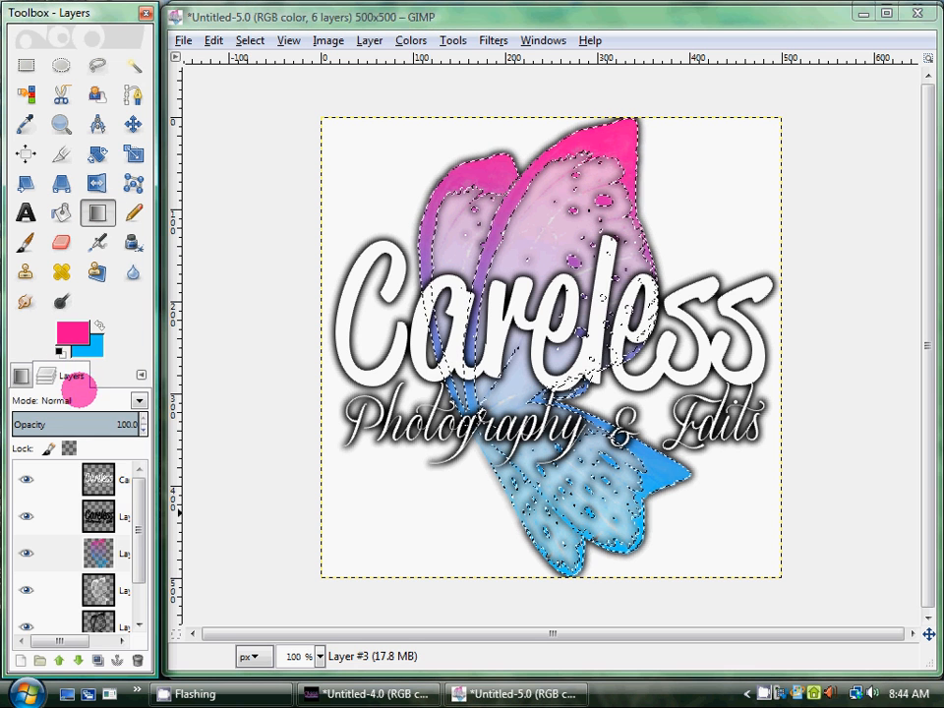
click(78, 400)
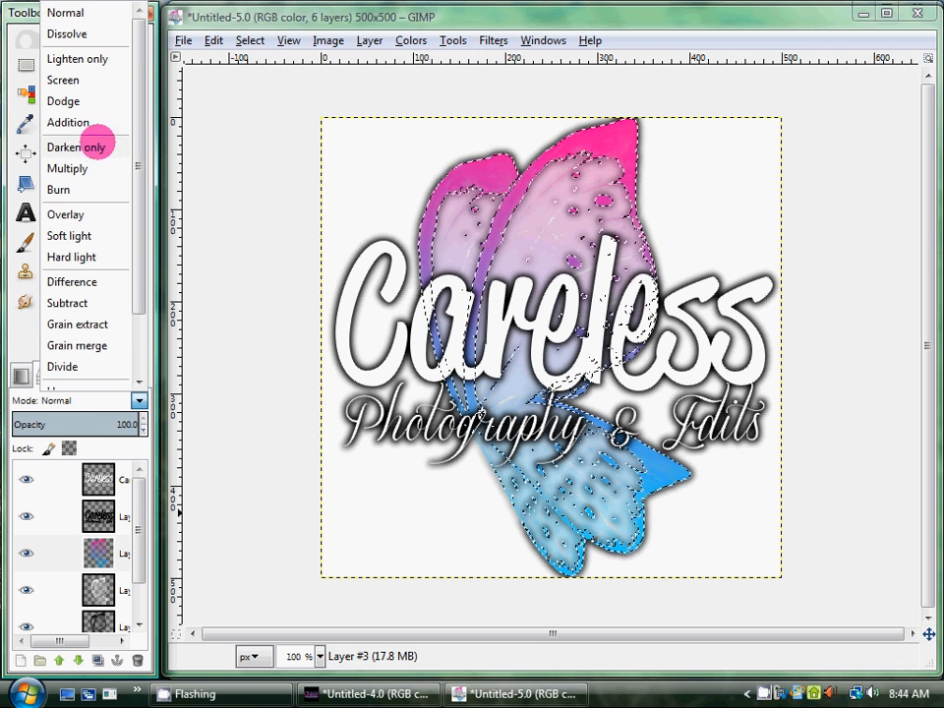
click(67, 168)
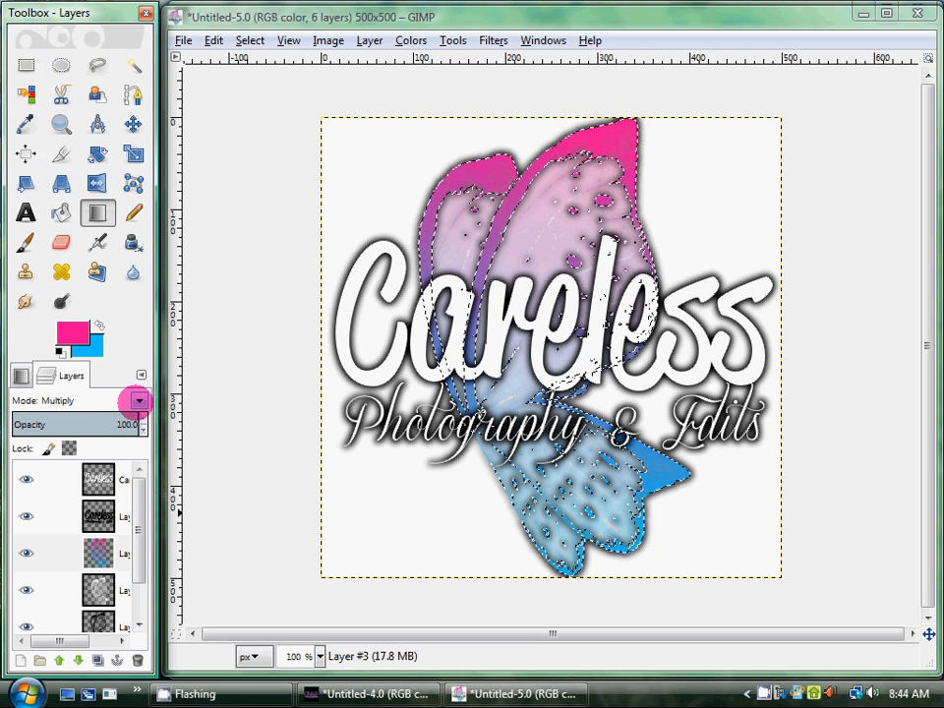
click(137, 400)
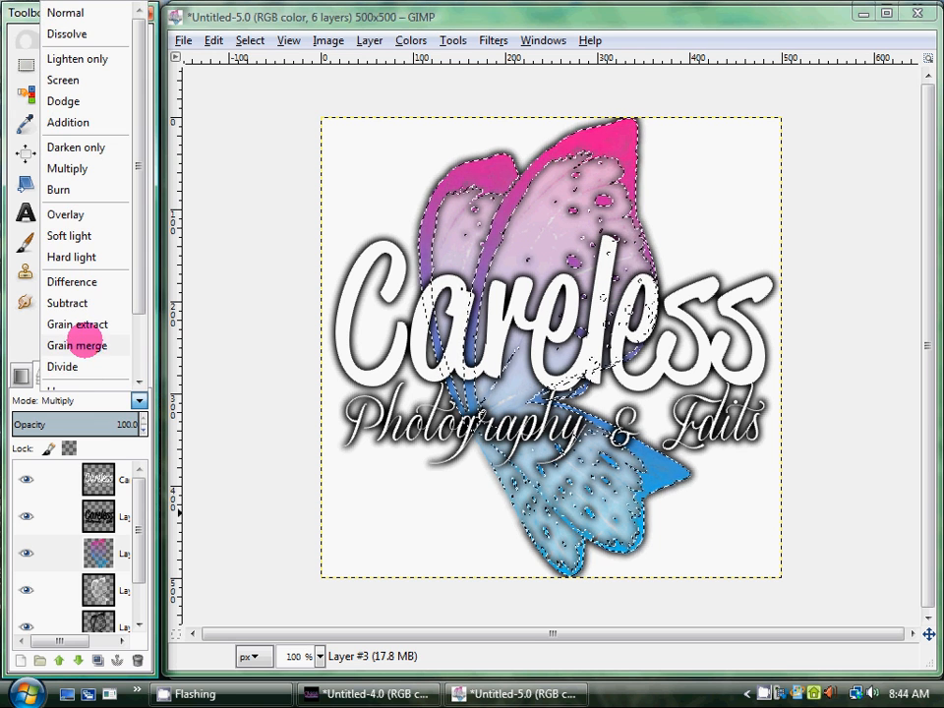
click(249, 40)
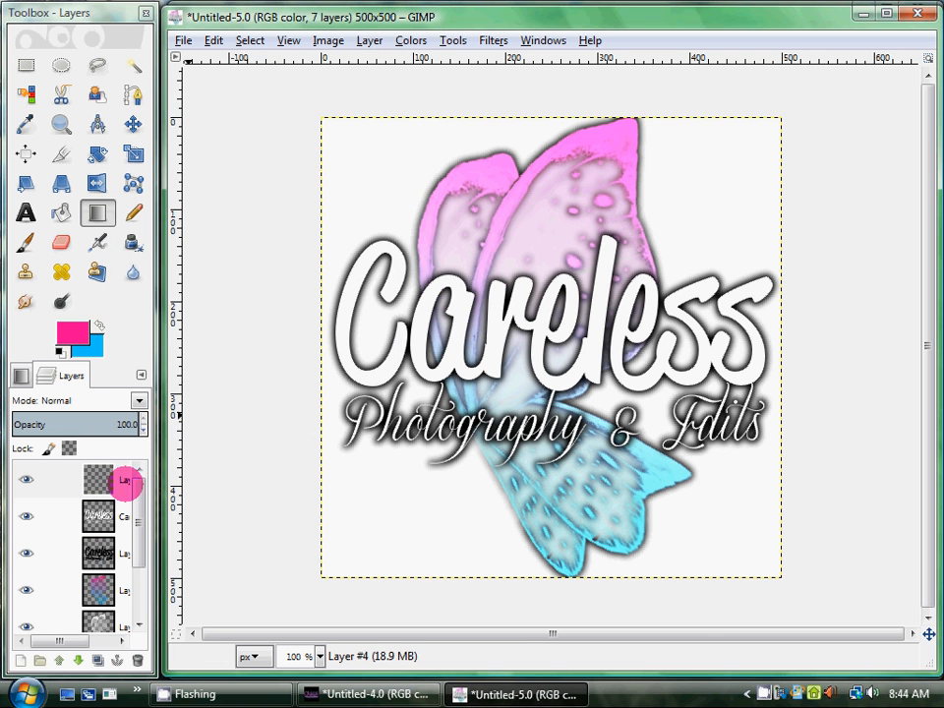
Step: Set the top text-gradient layer's blend mode to Grain merge
click(97, 517)
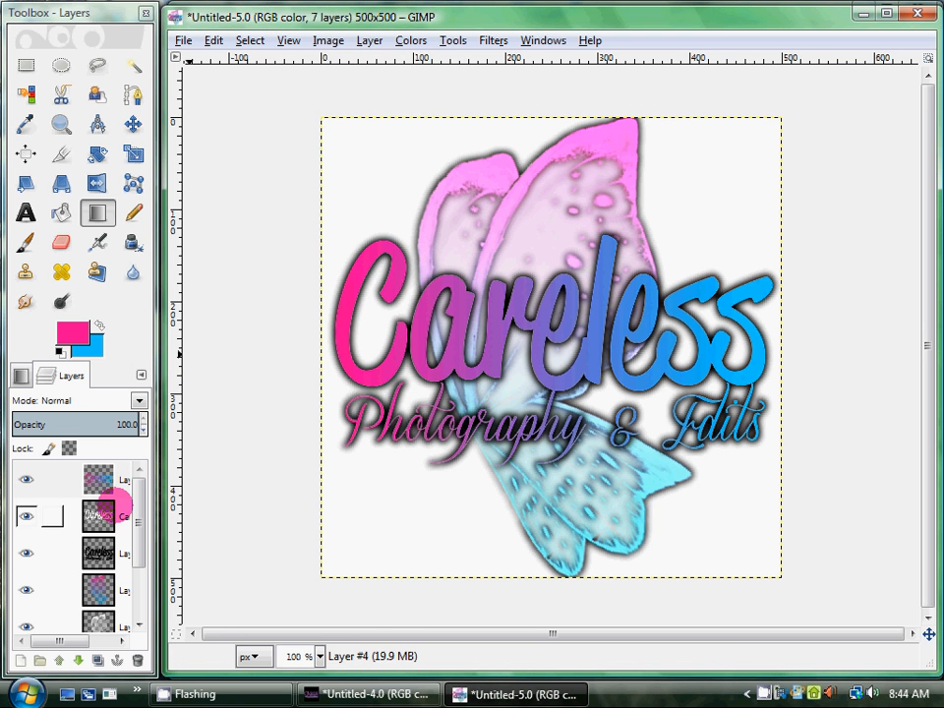
click(77, 400)
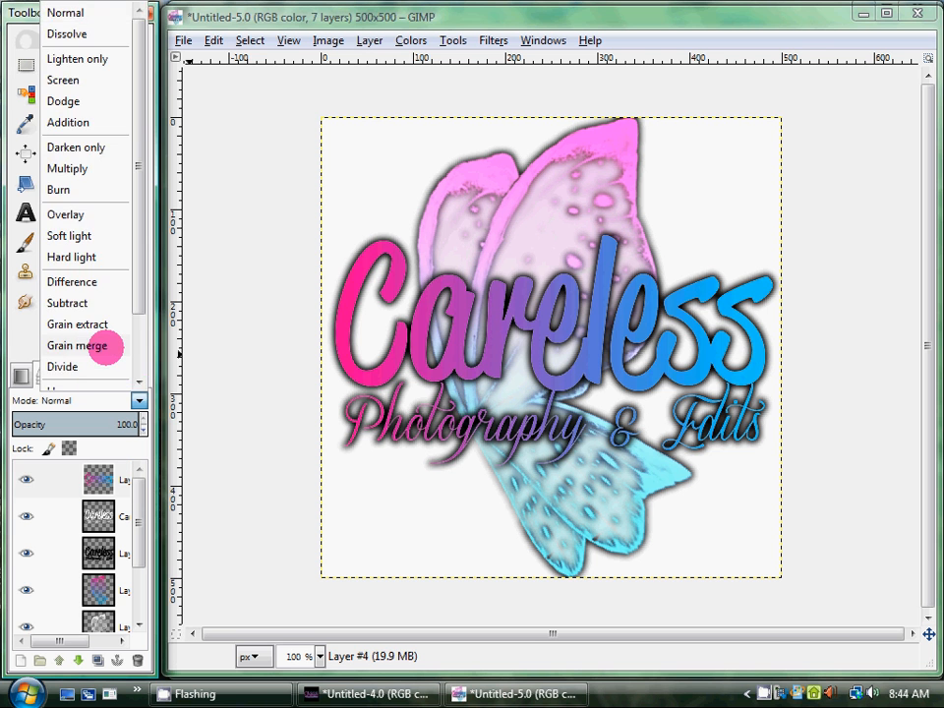
click(249, 40)
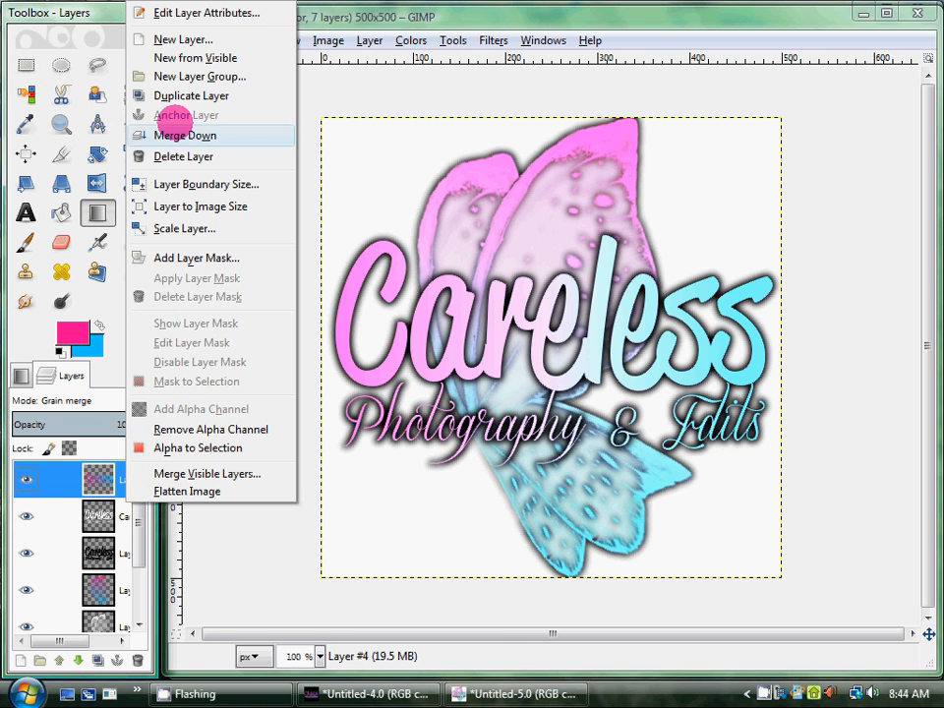
Step: Merge the gradient and coloured text layers down into one transparent logo layer
click(185, 135)
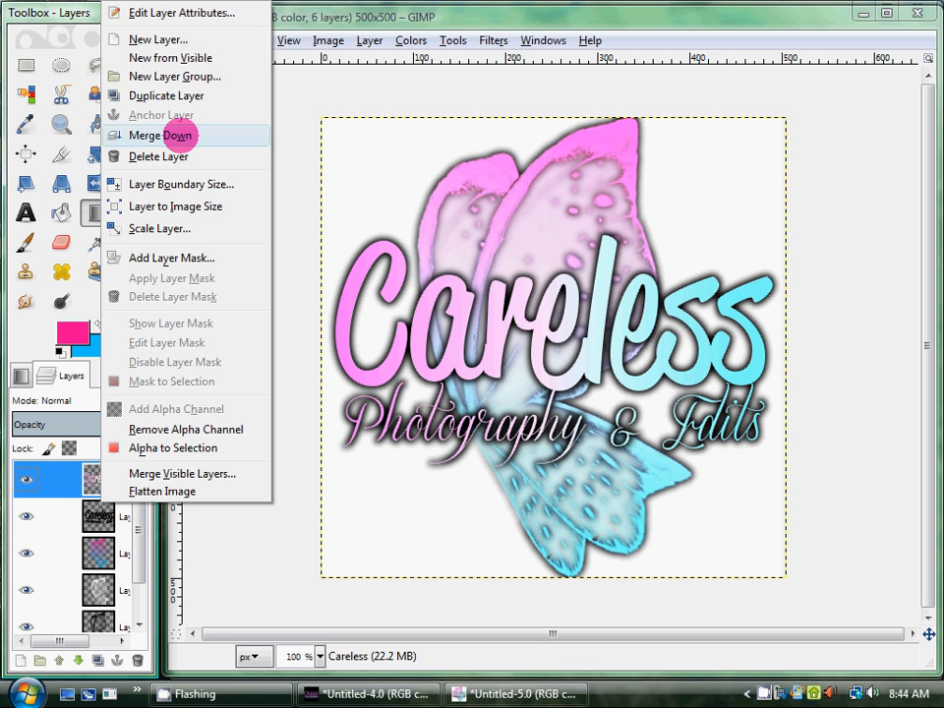
click(157, 134)
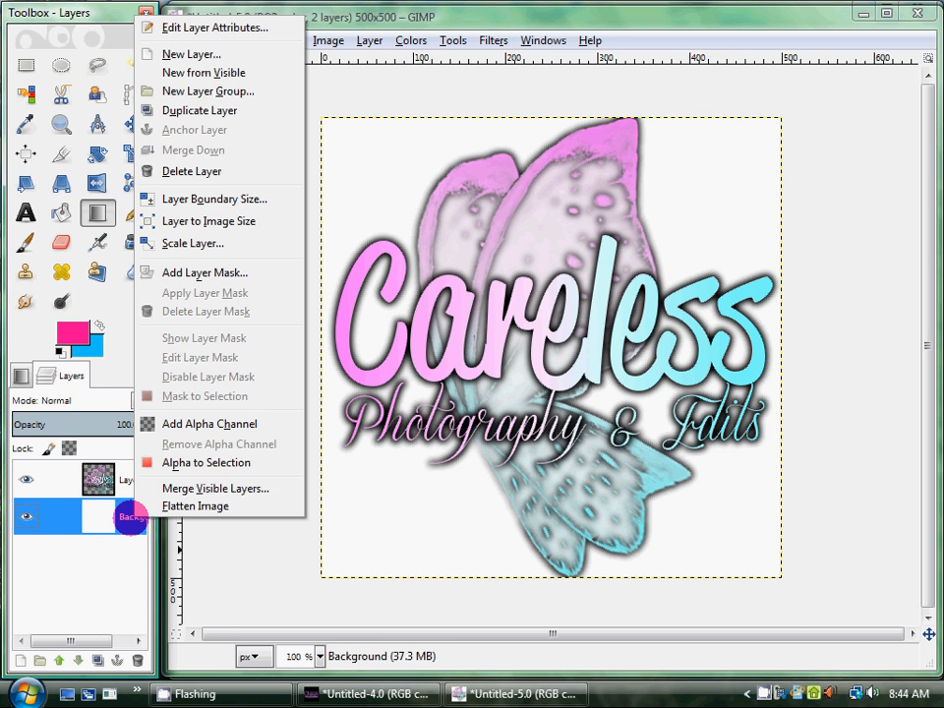
mouse_move(206, 317)
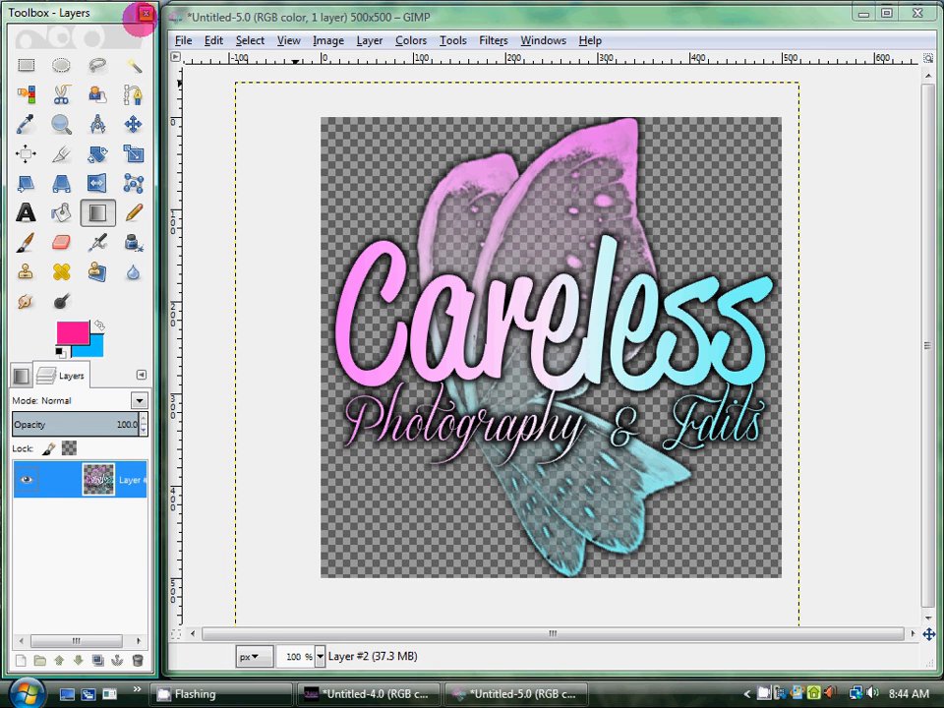
click(183, 41)
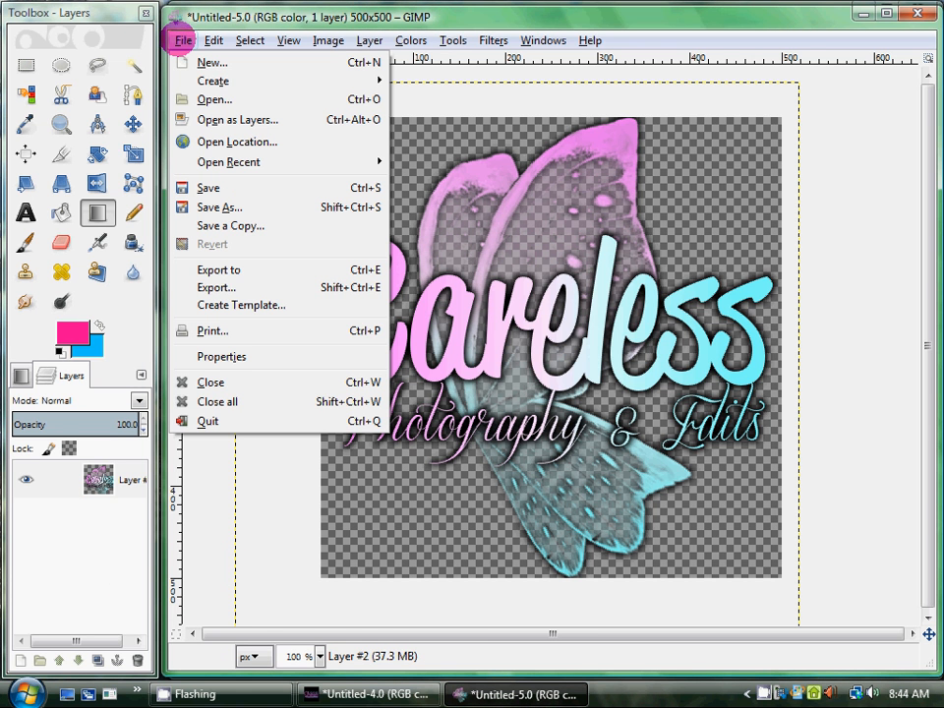
mouse_move(218, 269)
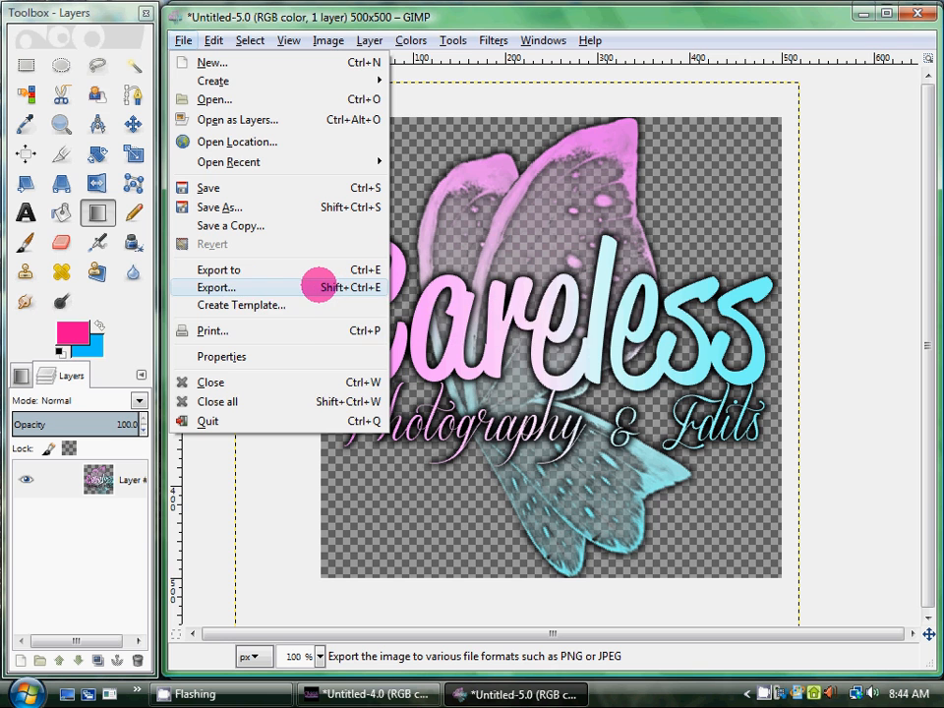
Step: Start exporting into the .gimp-2.8/brushes folder with GIMP brush as the file type
click(216, 286)
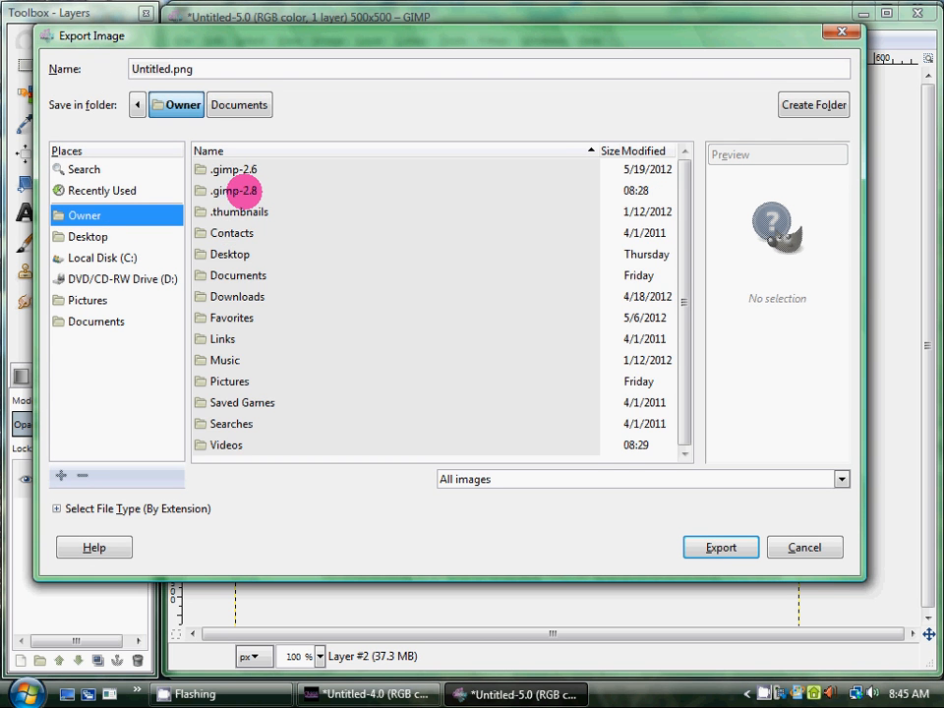
double_click(234, 189)
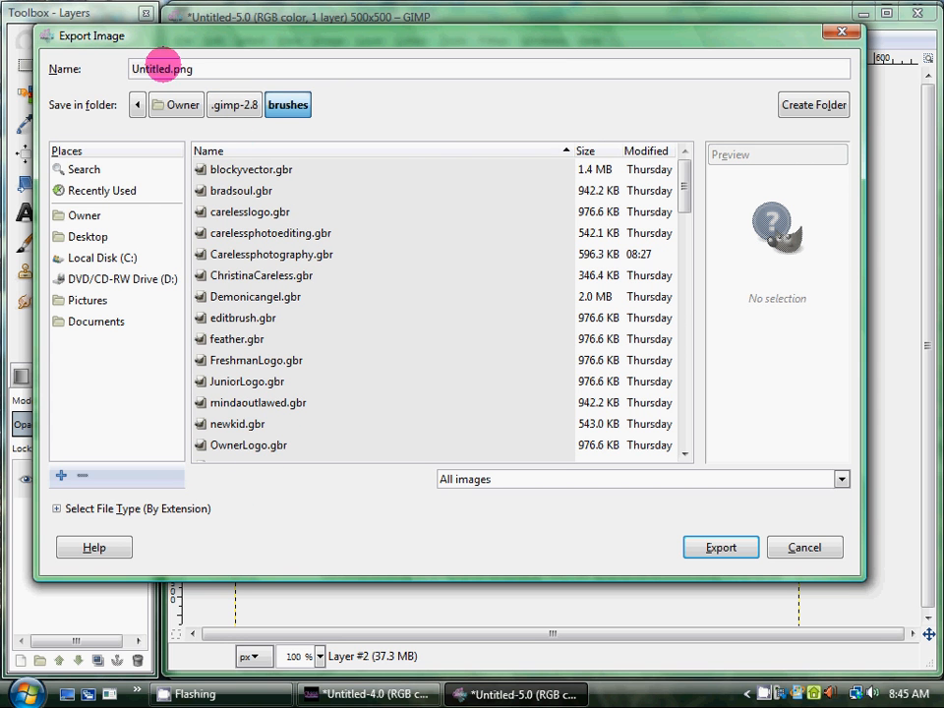
click(131, 508)
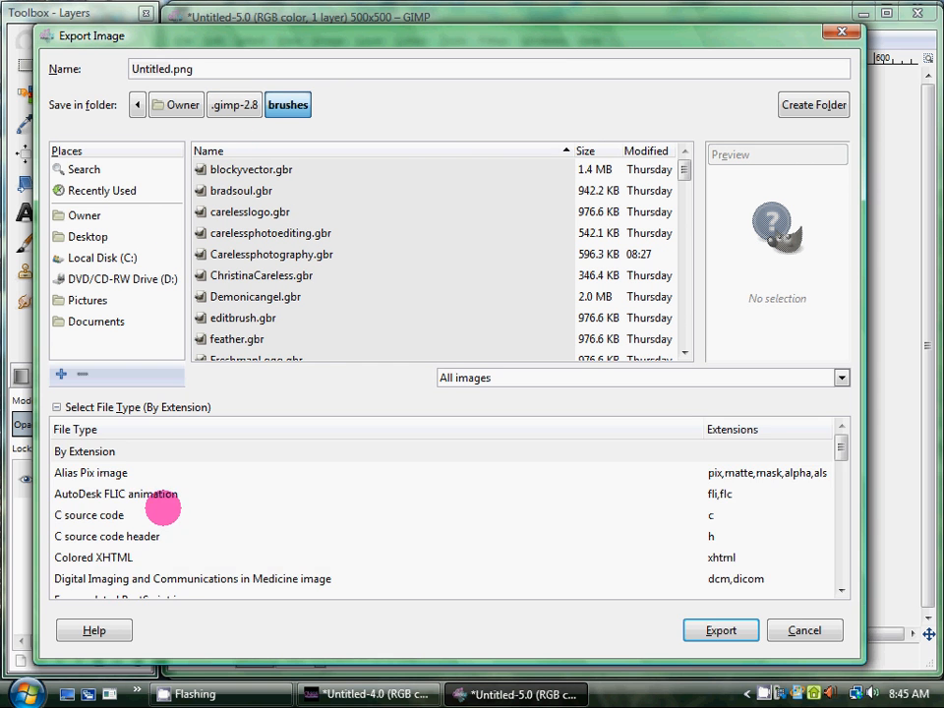
scroll(down, 3)
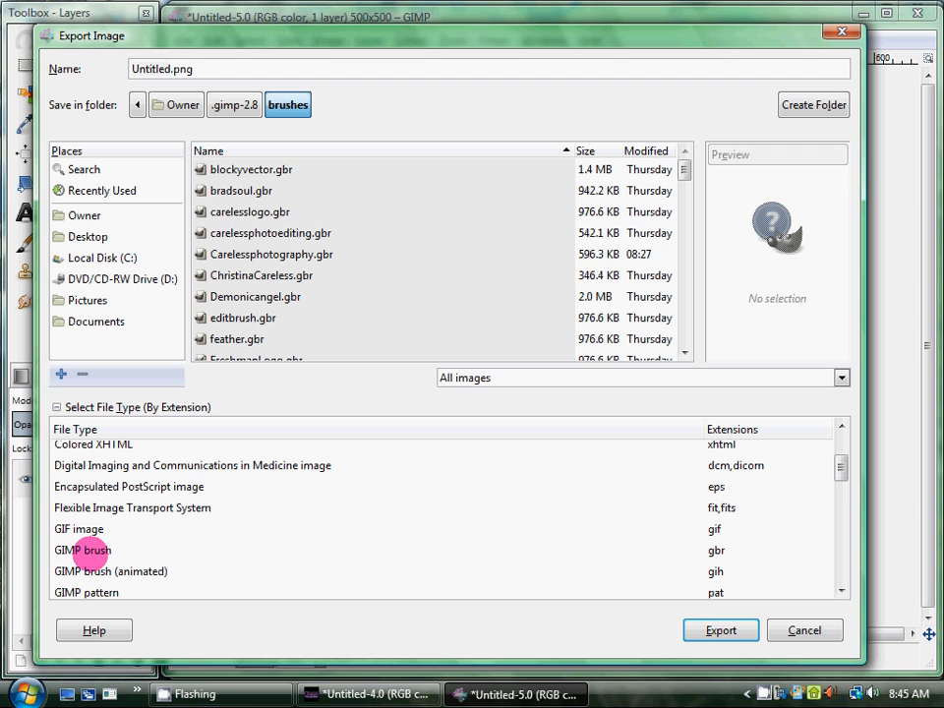
click(83, 550)
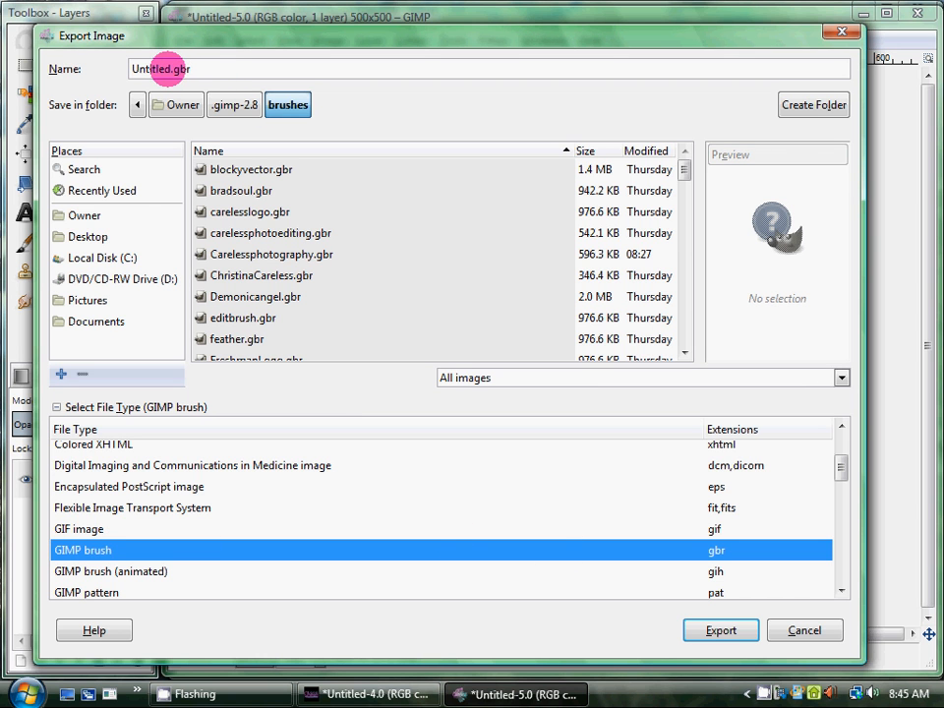
Step: Name the brush Careless.gbr and export it with description 'Careless Watermark'
double_click(149, 69)
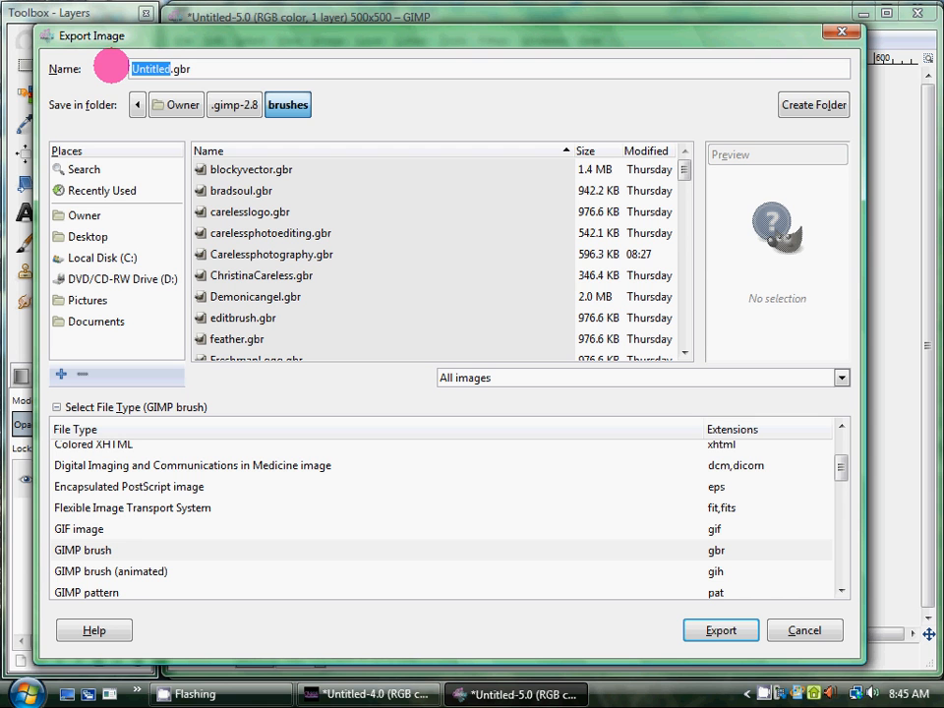
text(Careless)
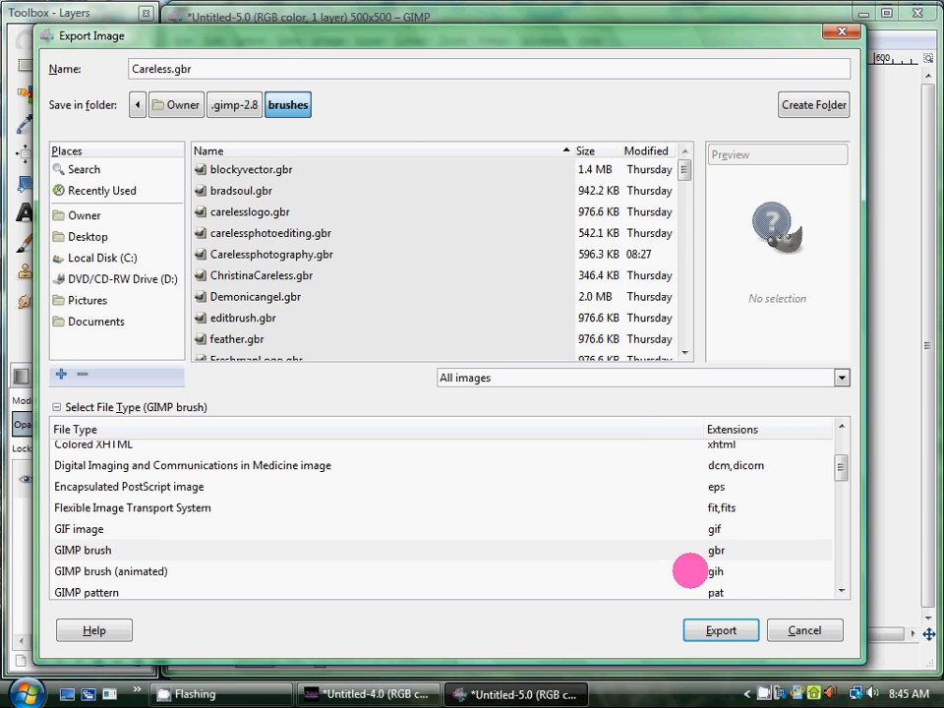
click(719, 629)
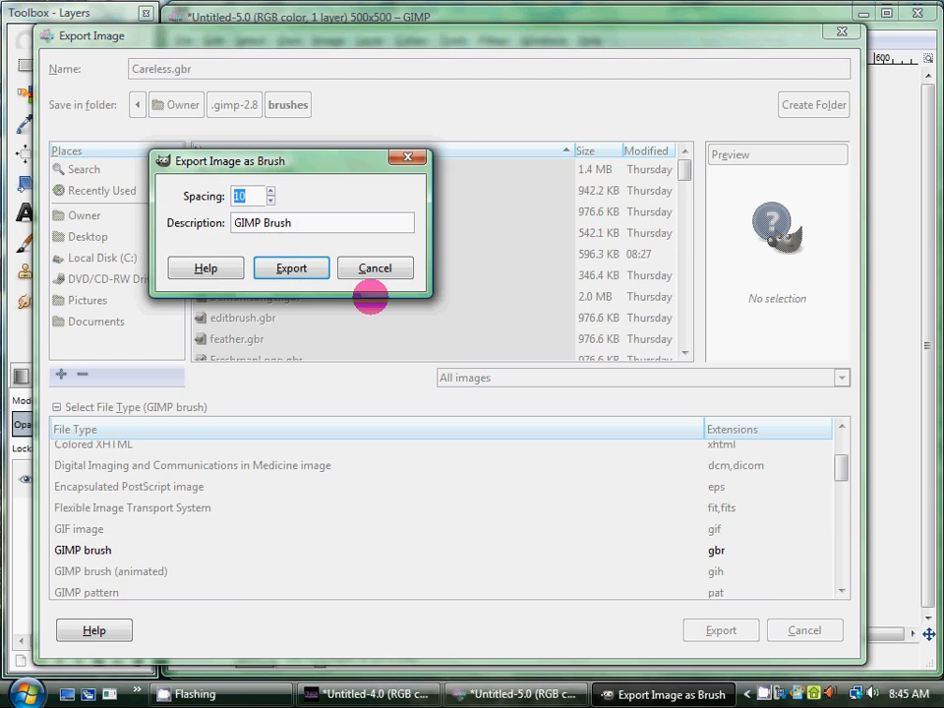
text(Careless Watermark)
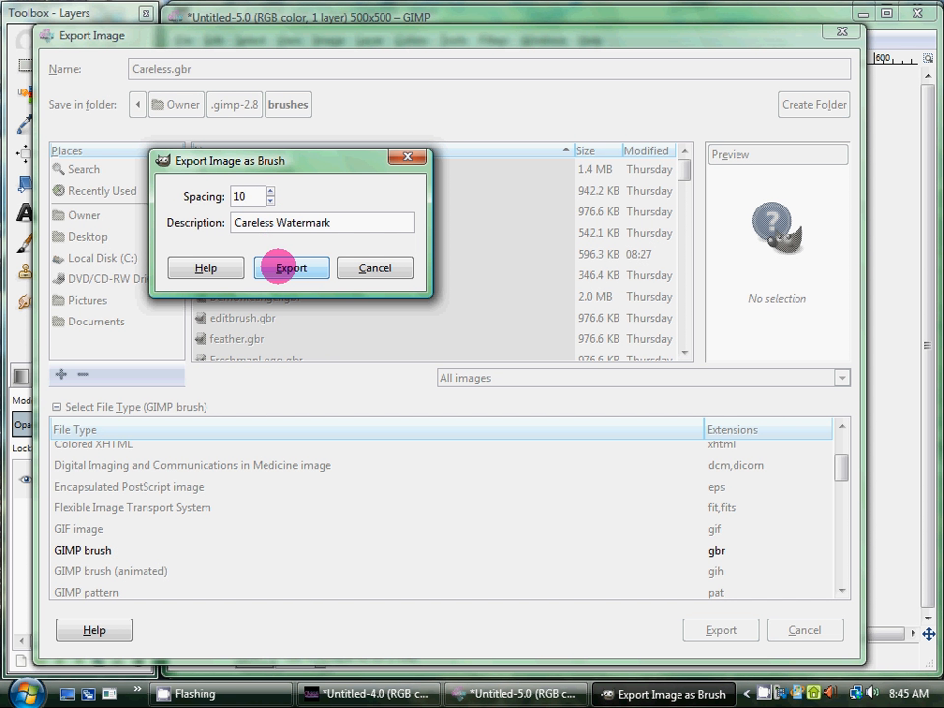
click(291, 268)
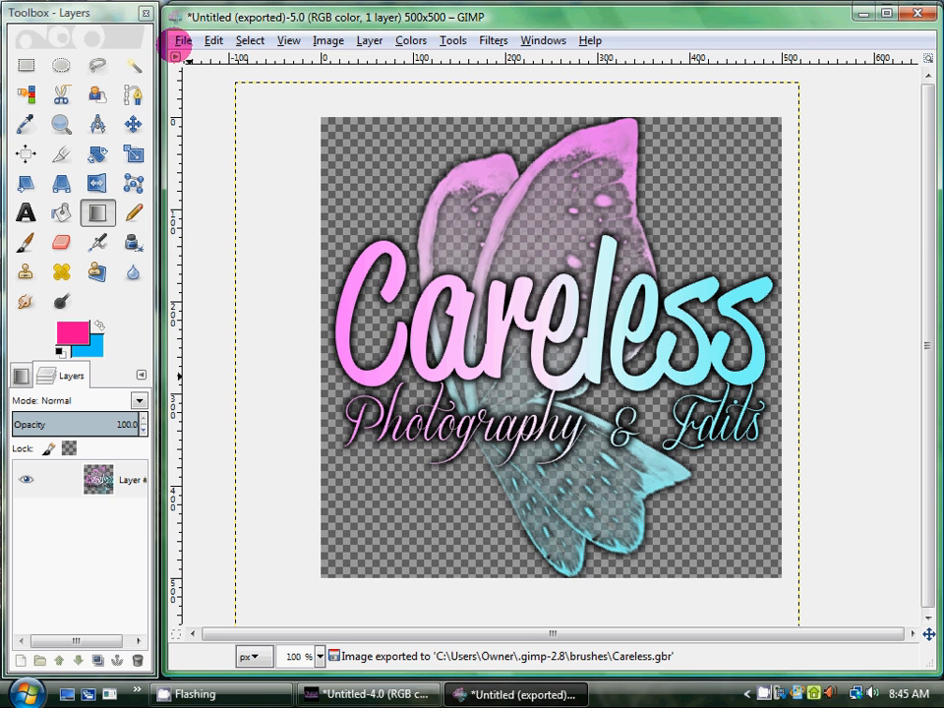
click(183, 40)
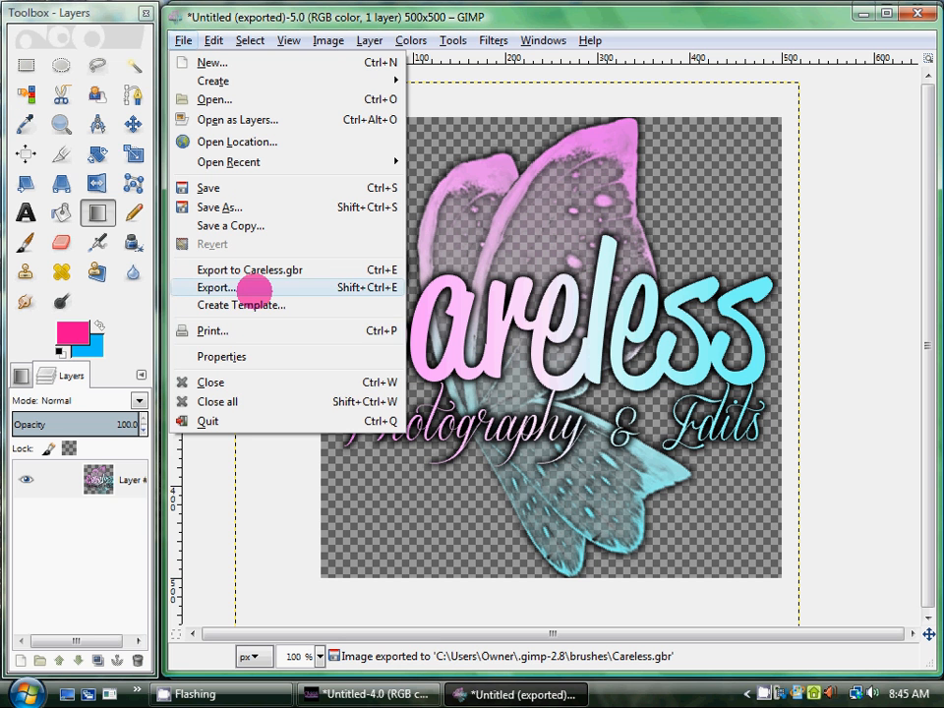
click(215, 287)
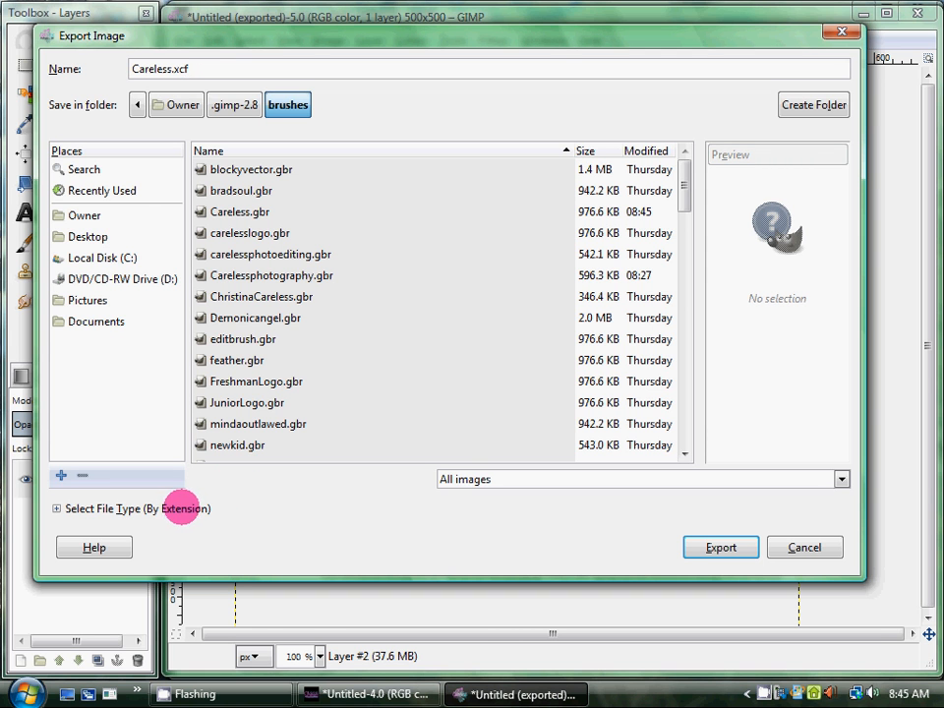
click(56, 508)
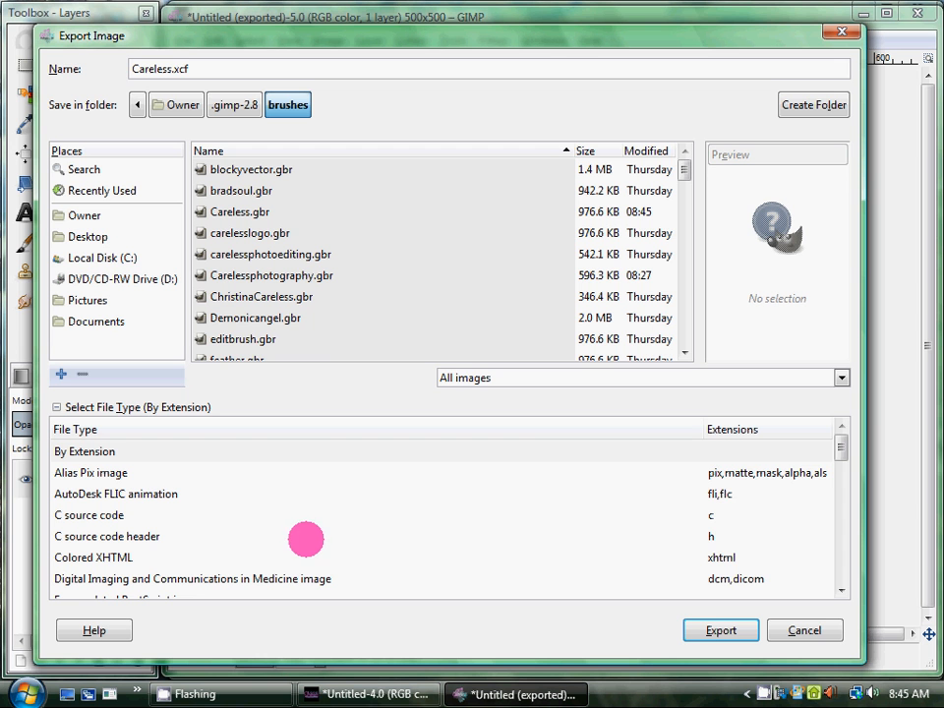
mouse_move(728, 560)
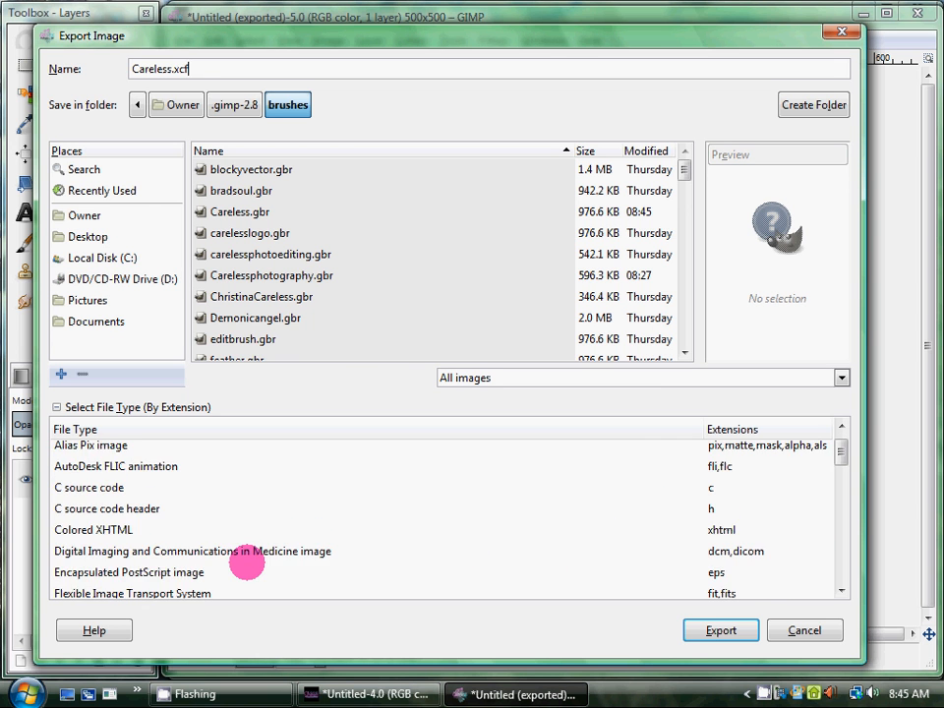
scroll(down, 3)
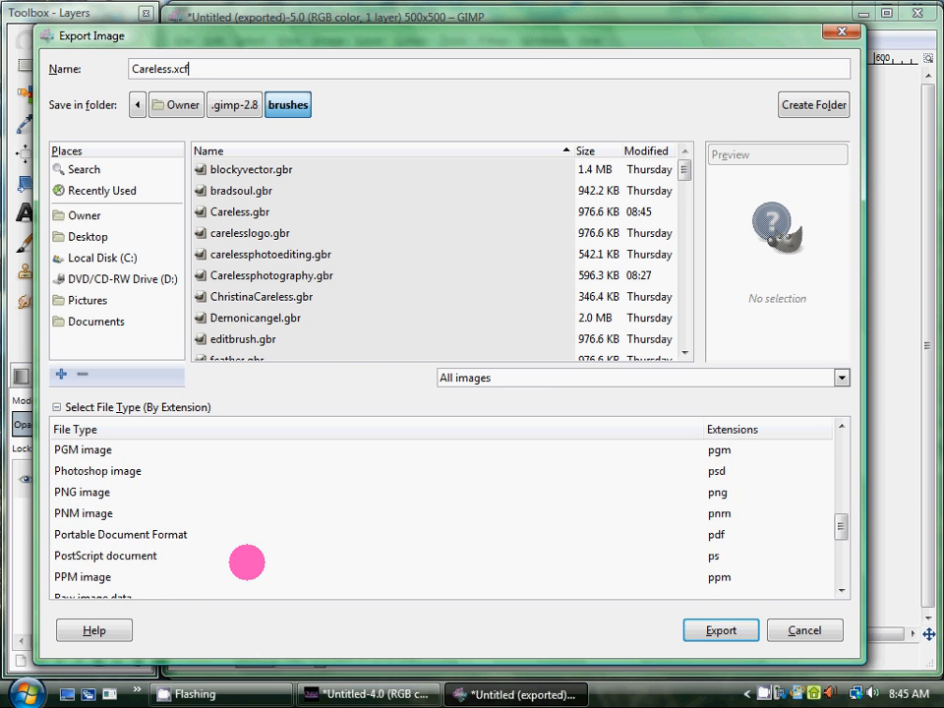
scroll(down, 3)
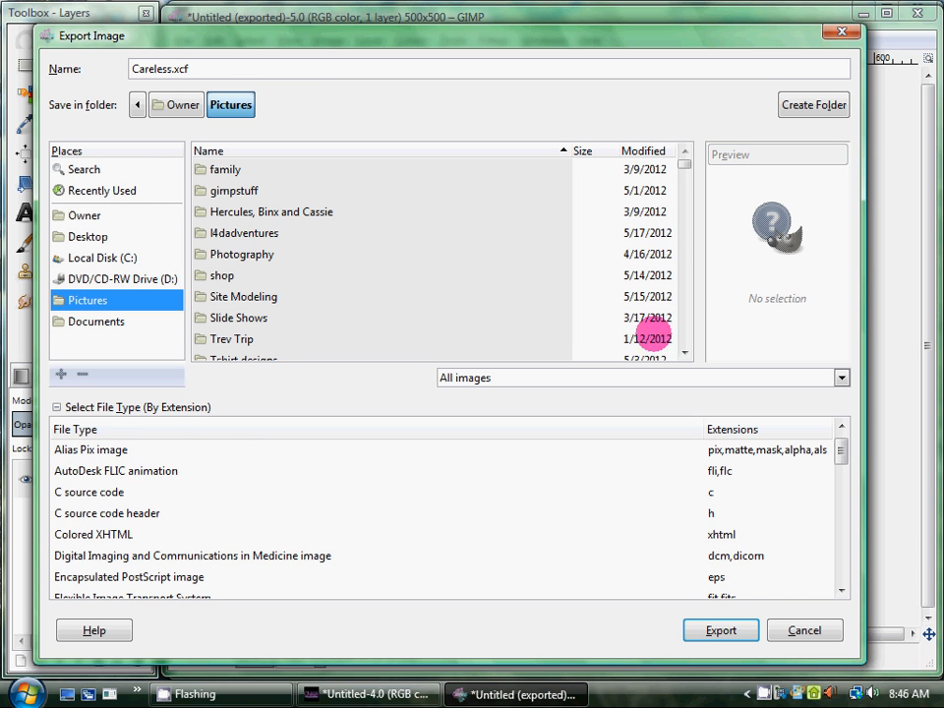
mouse_move(718, 270)
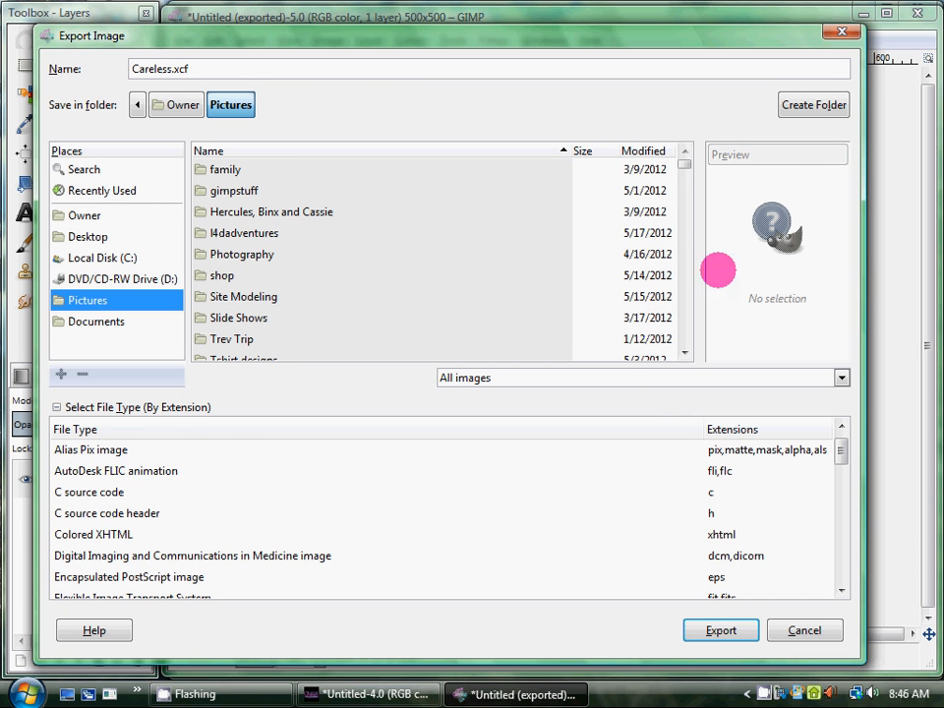
mouse_move(651, 396)
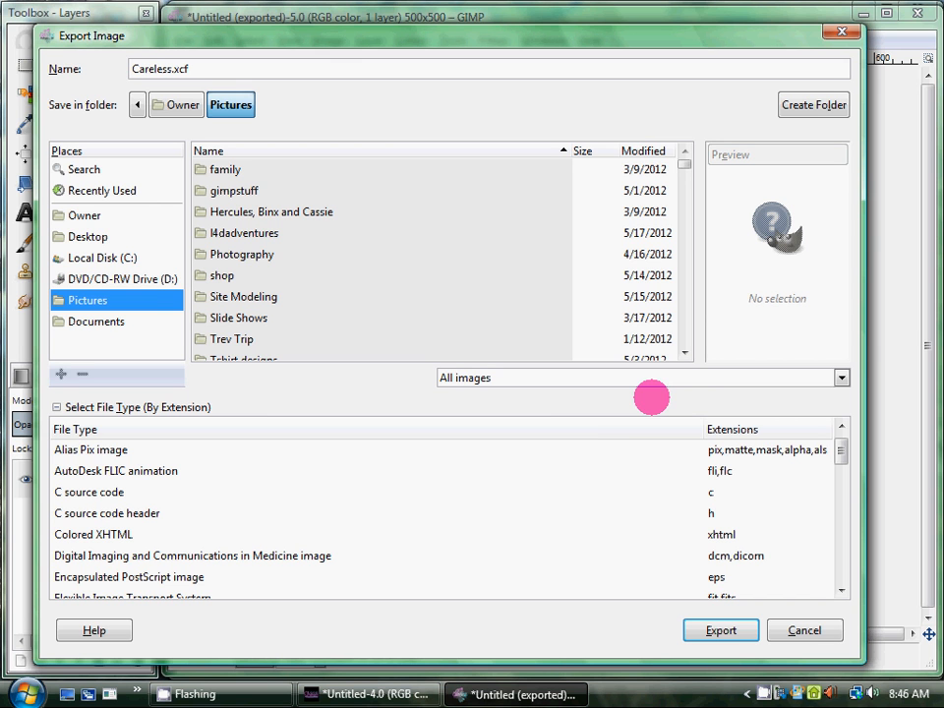
mouse_move(193, 145)
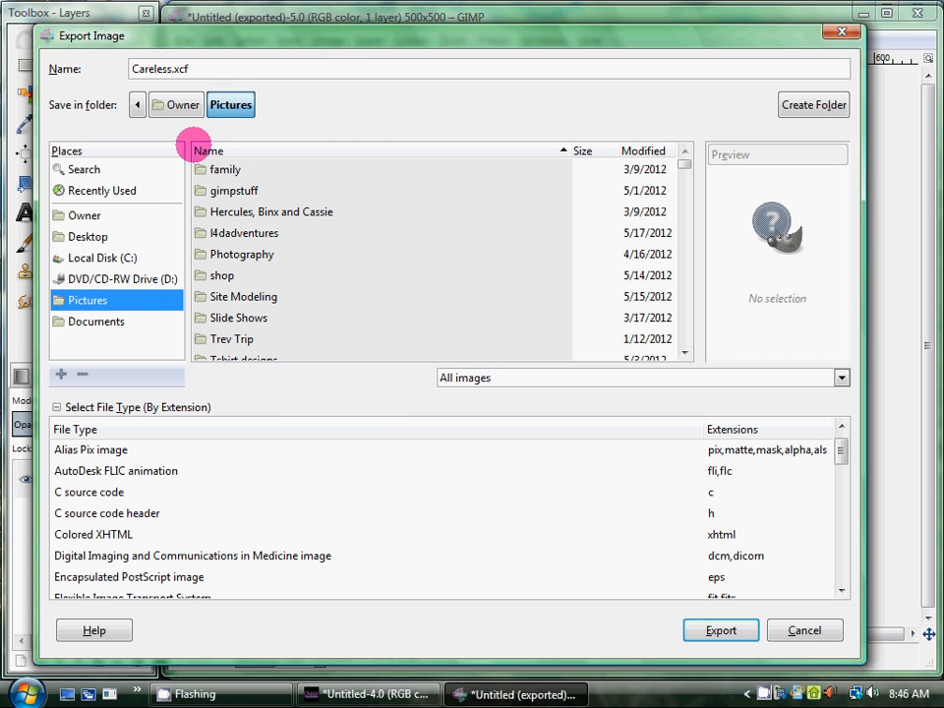
mouse_move(260, 216)
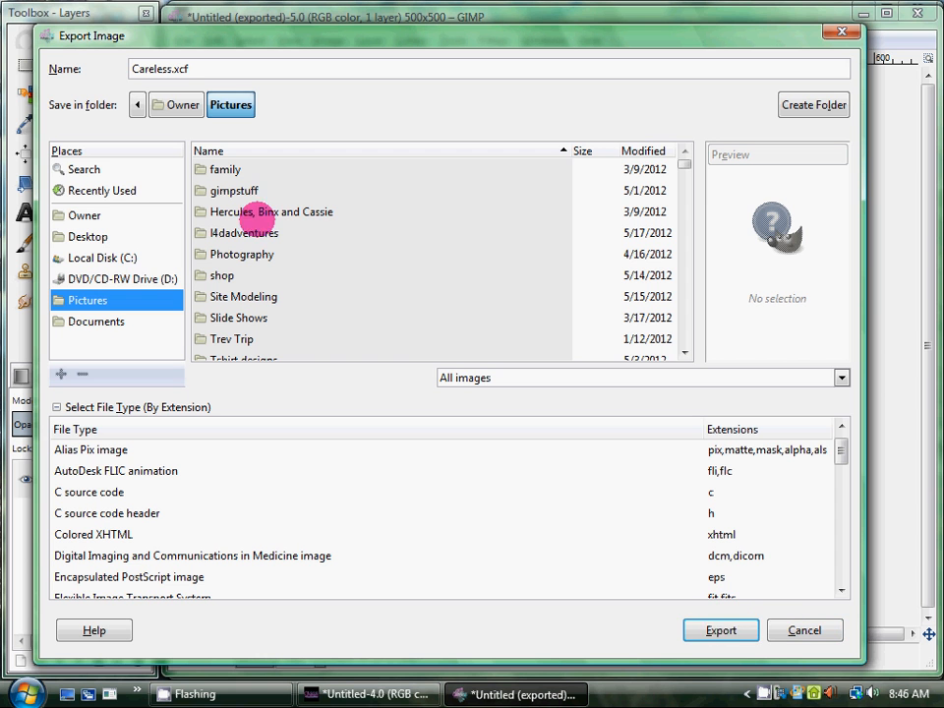
mouse_move(720, 630)
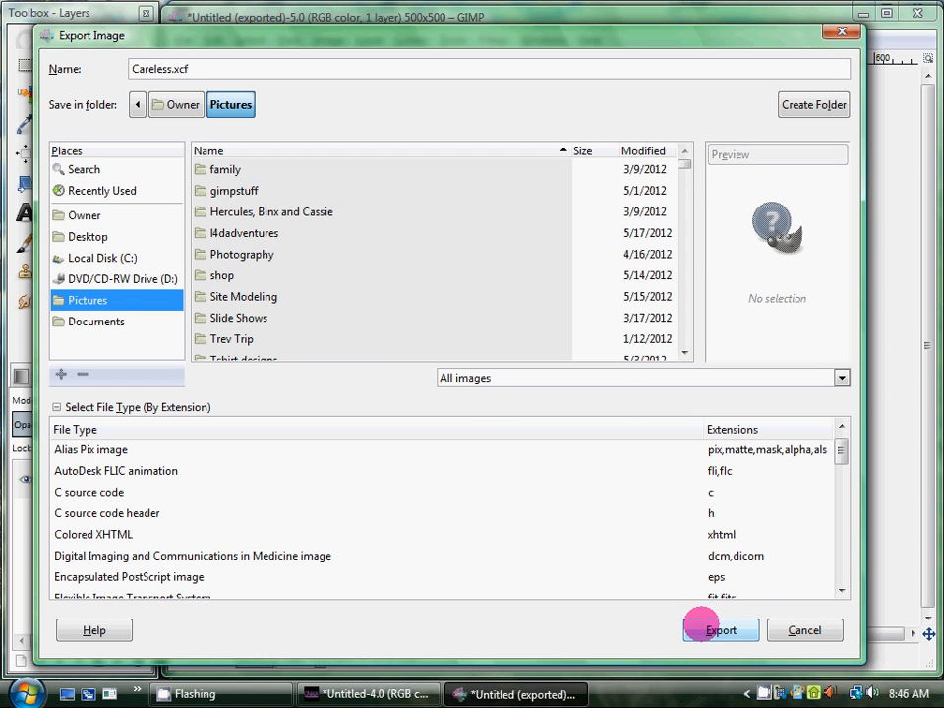
click(720, 629)
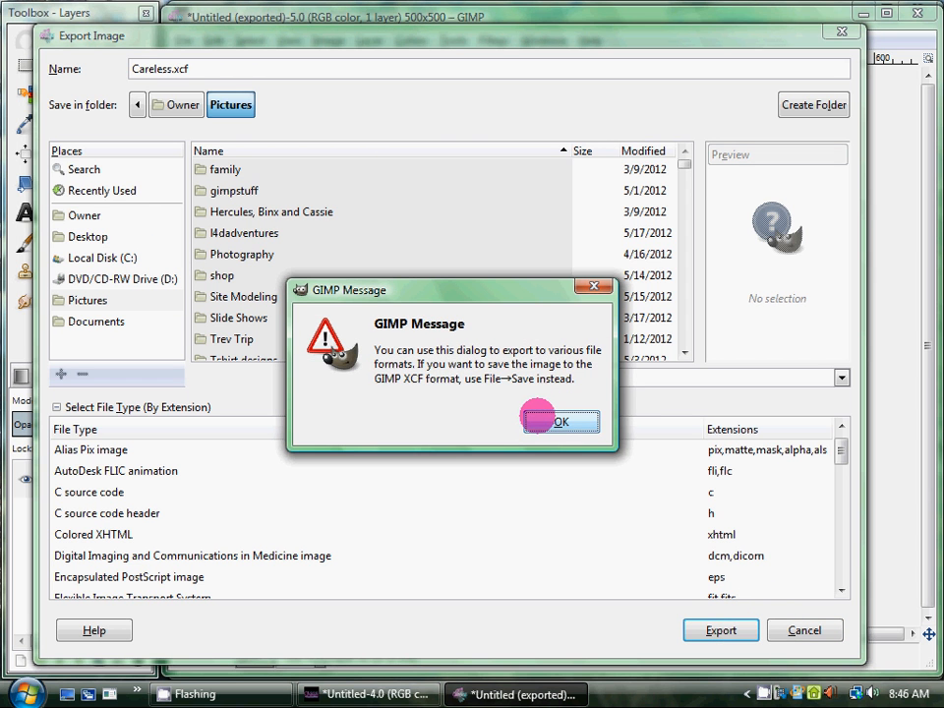
click(560, 421)
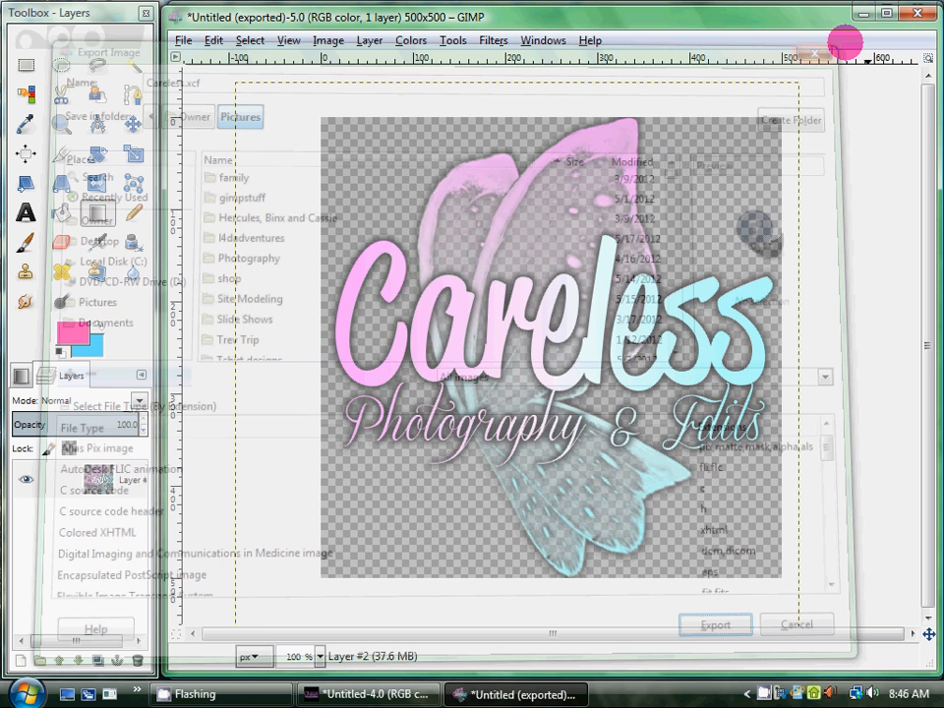
click(183, 40)
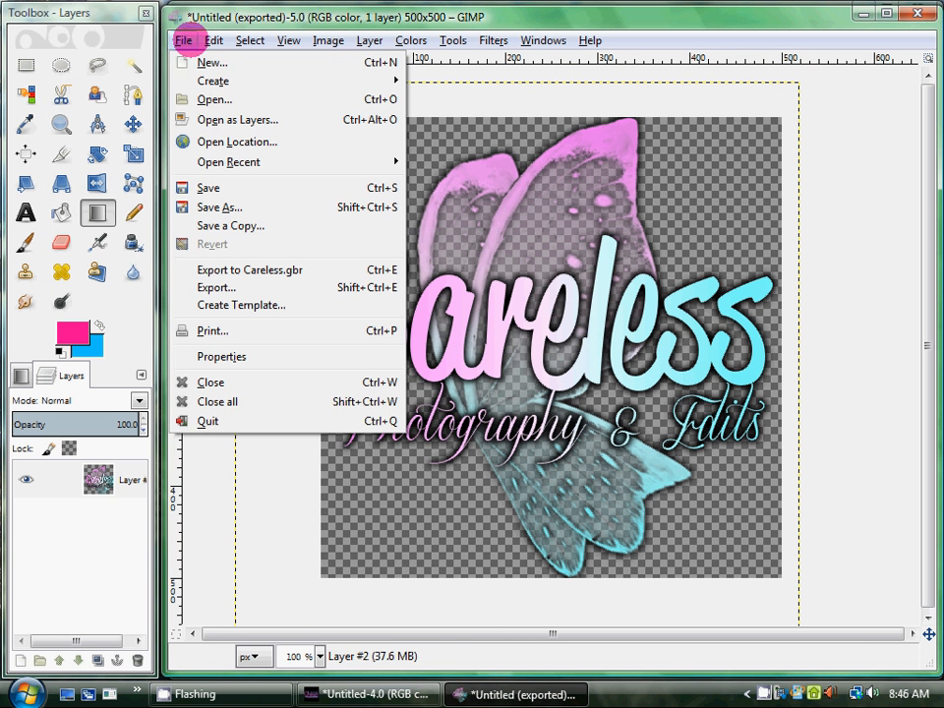
mouse_move(208, 188)
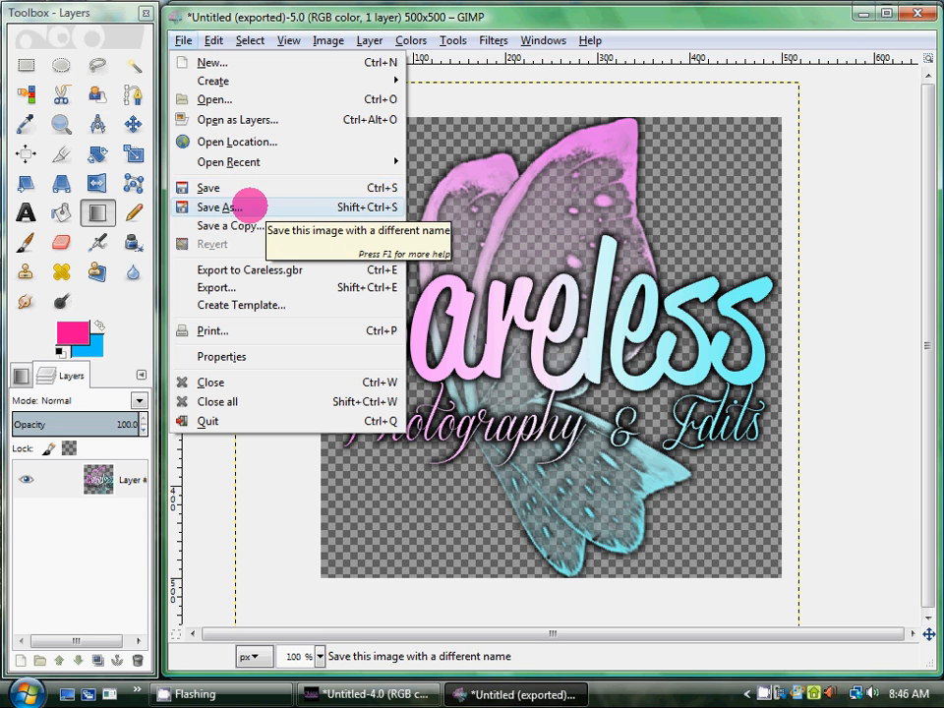
Step: Save the logo as Careless.xcf with Pictures as the destination folder
click(218, 206)
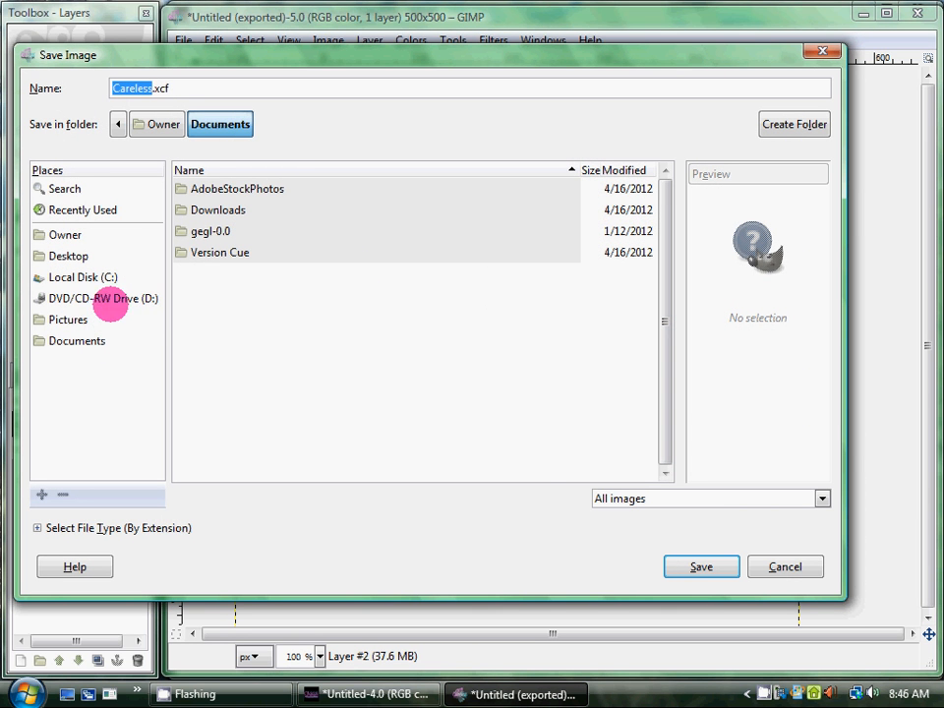
click(67, 318)
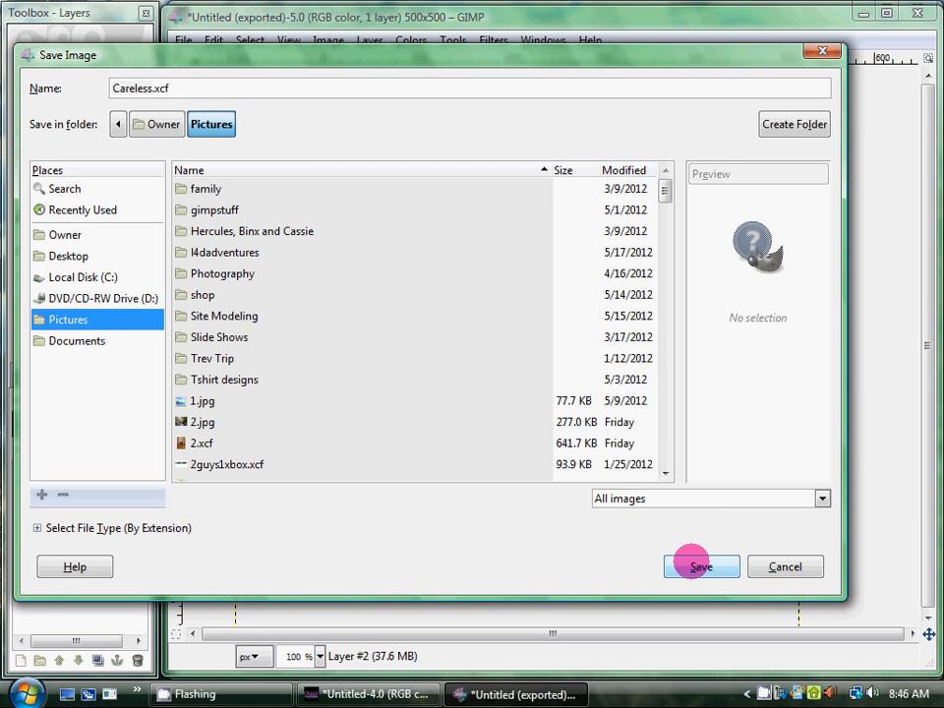
click(700, 566)
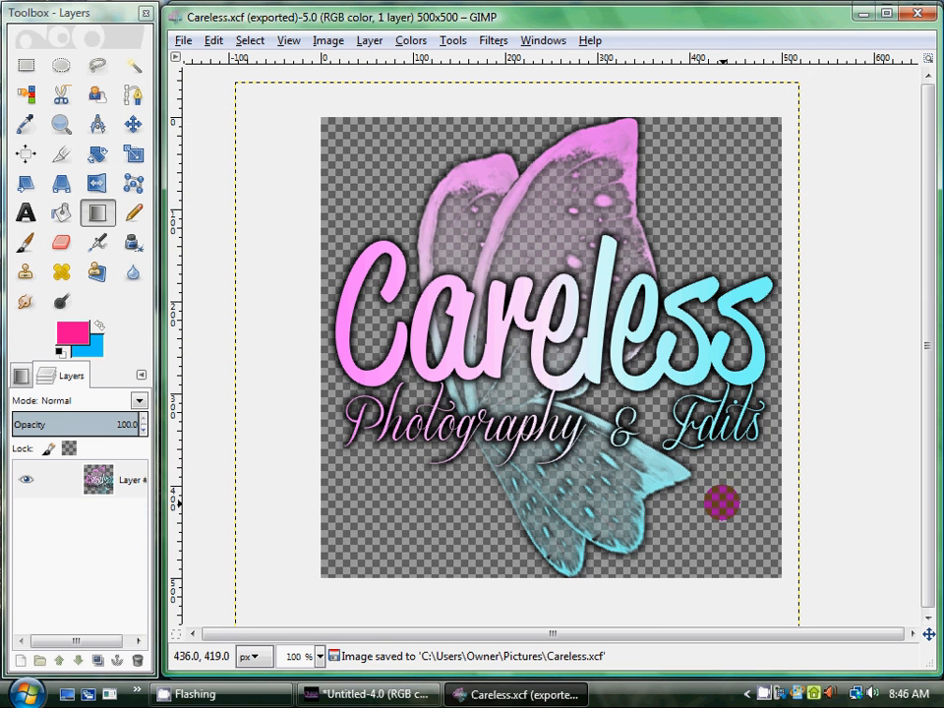